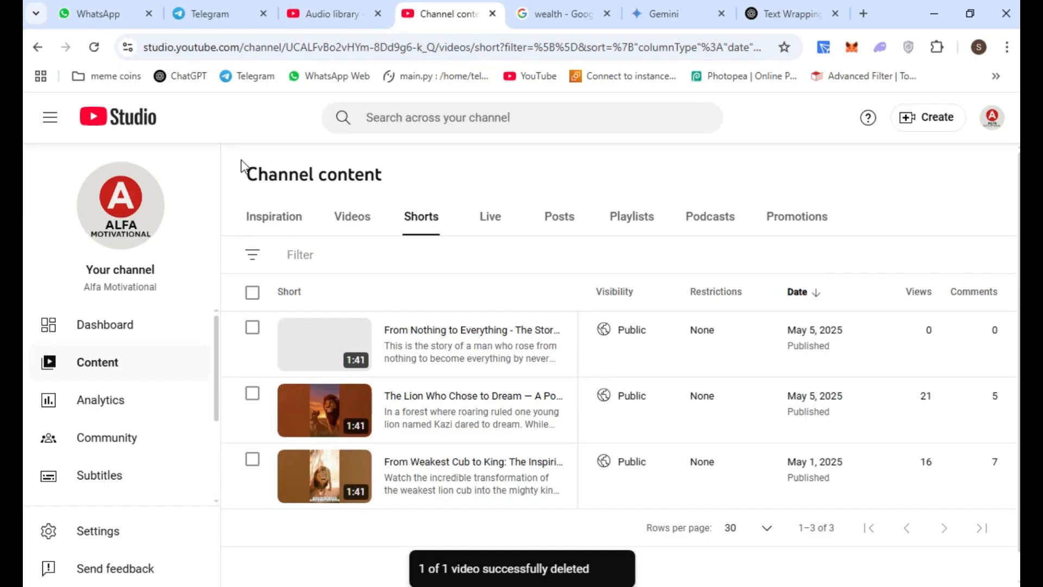
{"action": "mouse_move", "coordinate": [334, 345]}
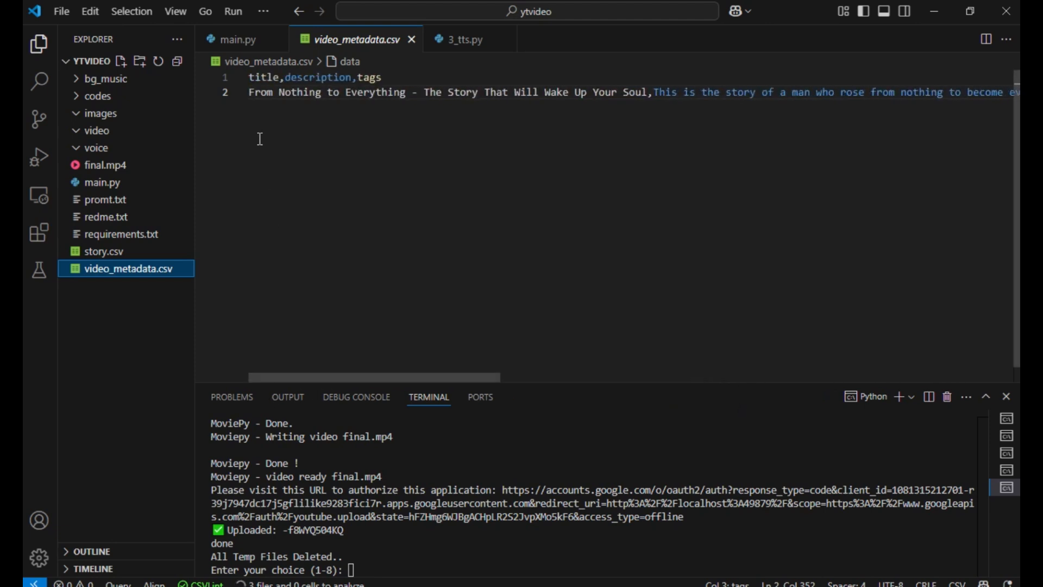
{"action": "mouse_move", "coordinate": [619, 96]}
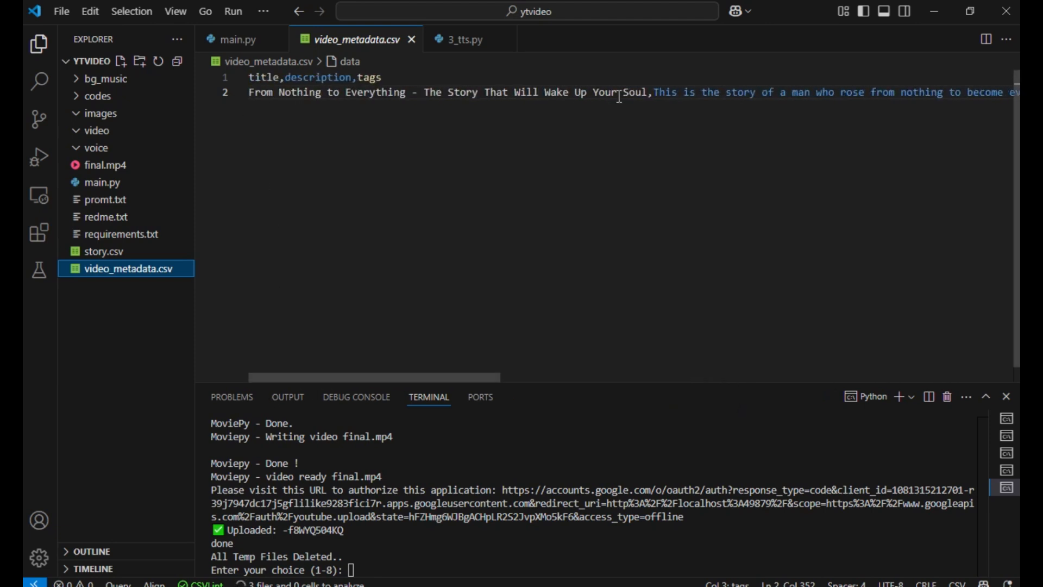
{"action": "mouse_move", "coordinate": [618, 218]}
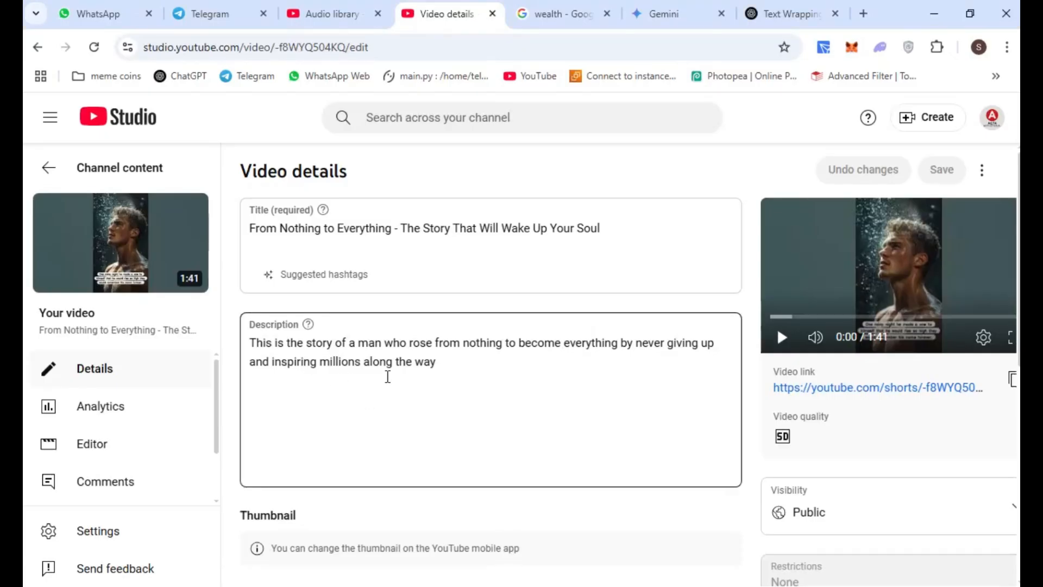
Step: Scroll the 'From Nothing to Everything' Short's details down to its Audience settings
{"action": "scroll", "scroll_direction": "down", "scroll_amount": 3}
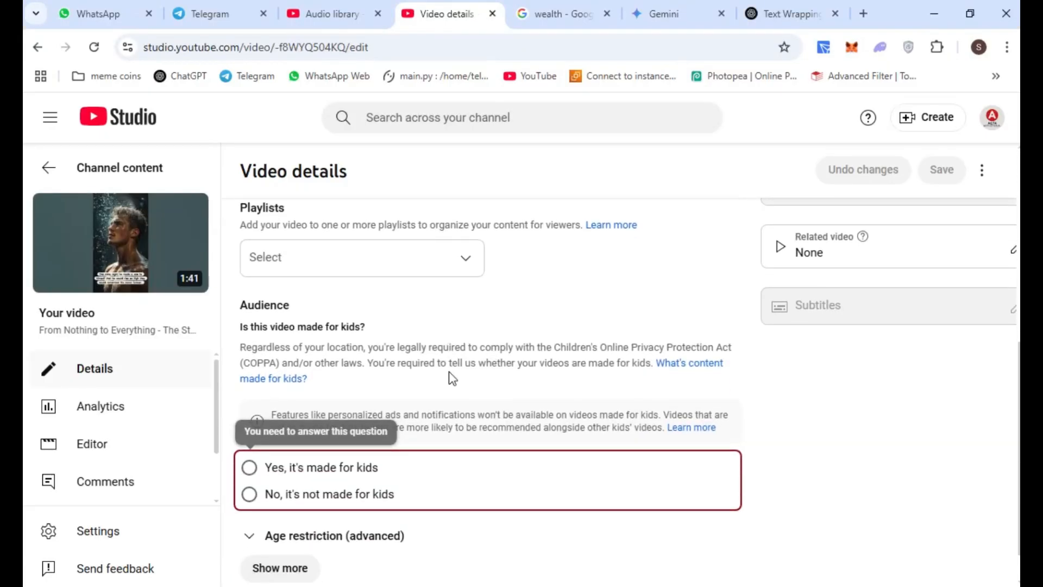
{"action": "left_click", "coordinate": [249, 494]}
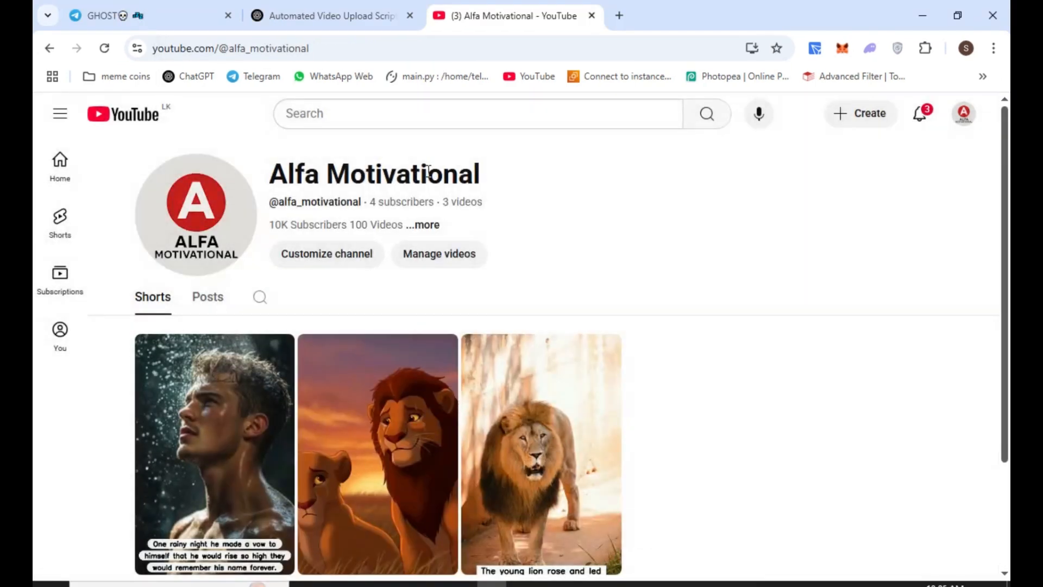
{"action": "mouse_move", "coordinate": [375, 202]}
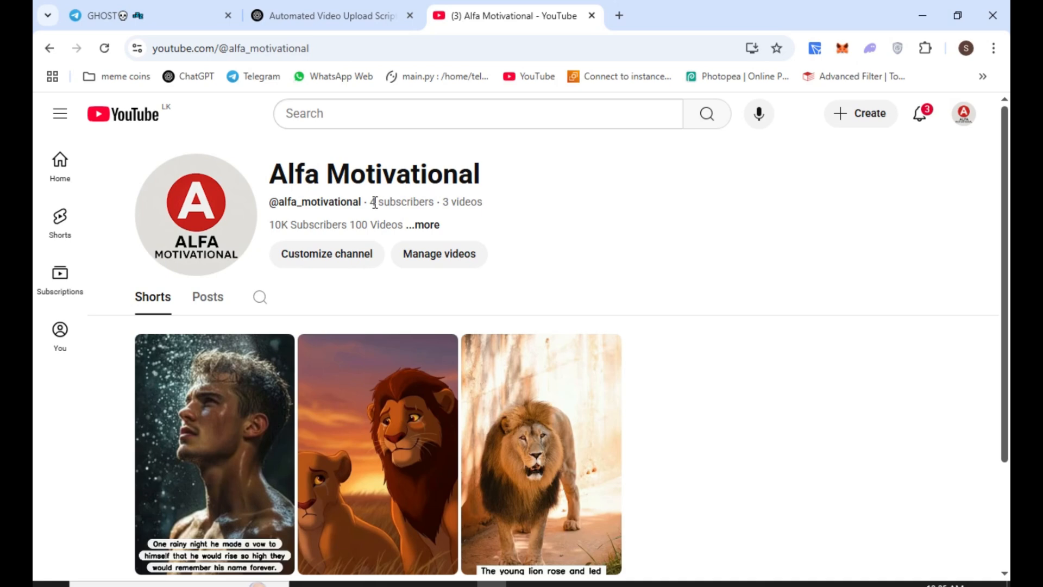
{"action": "mouse_move", "coordinate": [494, 206]}
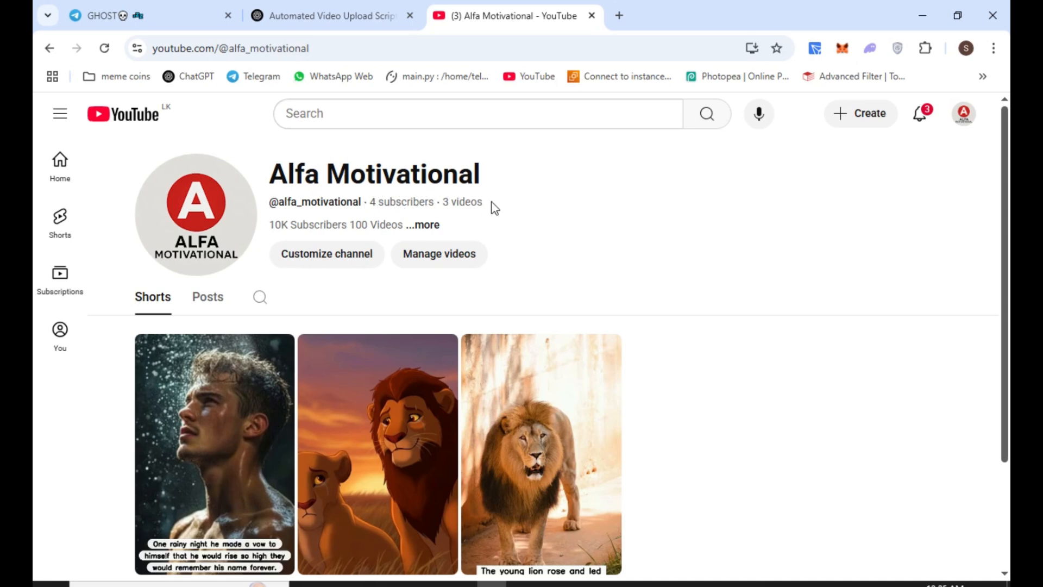
Step: Scroll the Alfa Motivational channel's Shorts tab to view its three Shorts
{"action": "scroll", "scroll_direction": "down", "scroll_amount": 3}
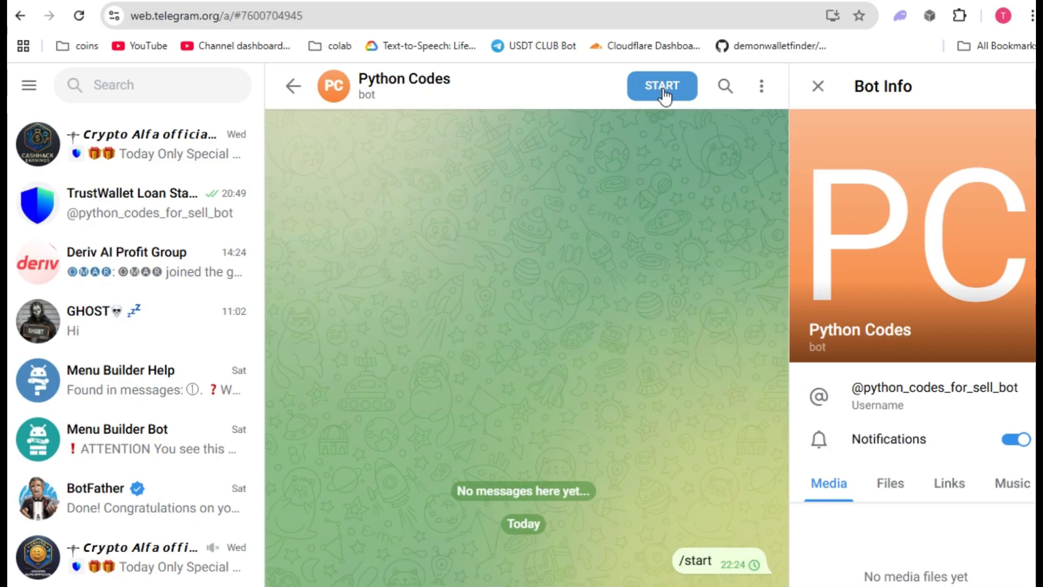
Step: Start the Python Codes bot, request Download Now, and submit the subscription screenshot
{"action": "left_click", "coordinate": [662, 86]}
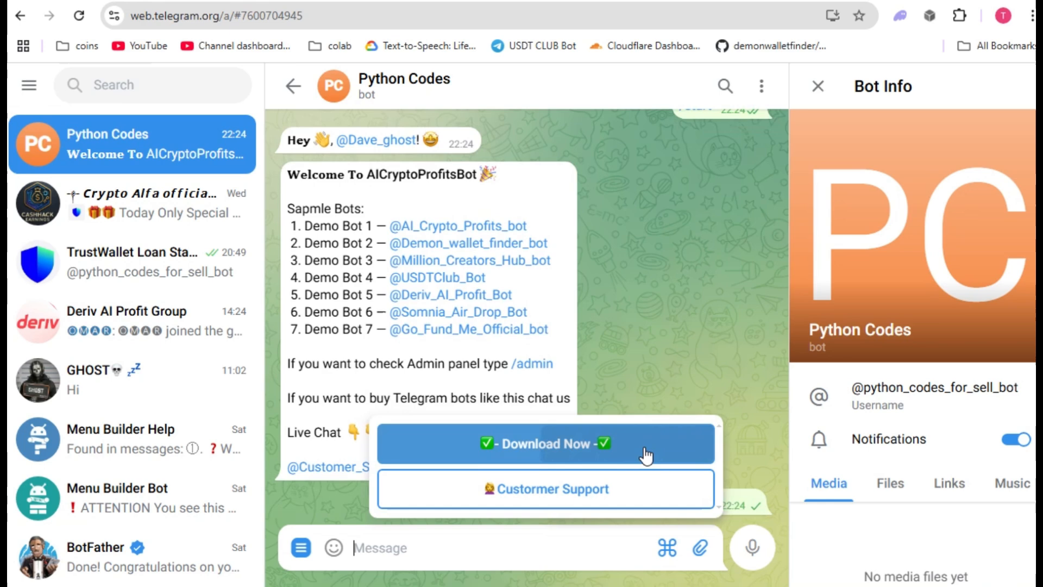
{"action": "left_click", "coordinate": [545, 443]}
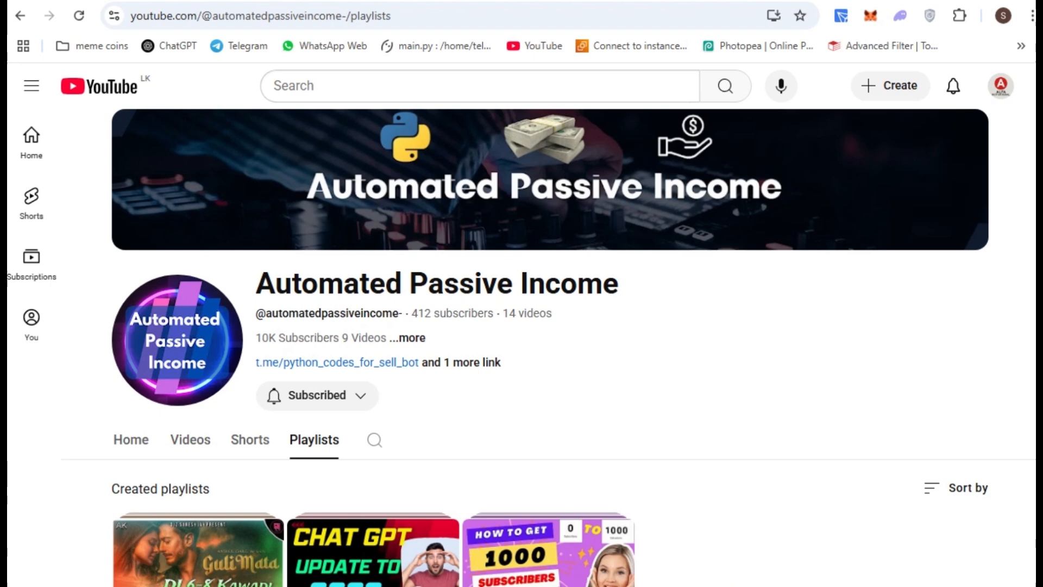
{"action": "mouse_move", "coordinate": [659, 354]}
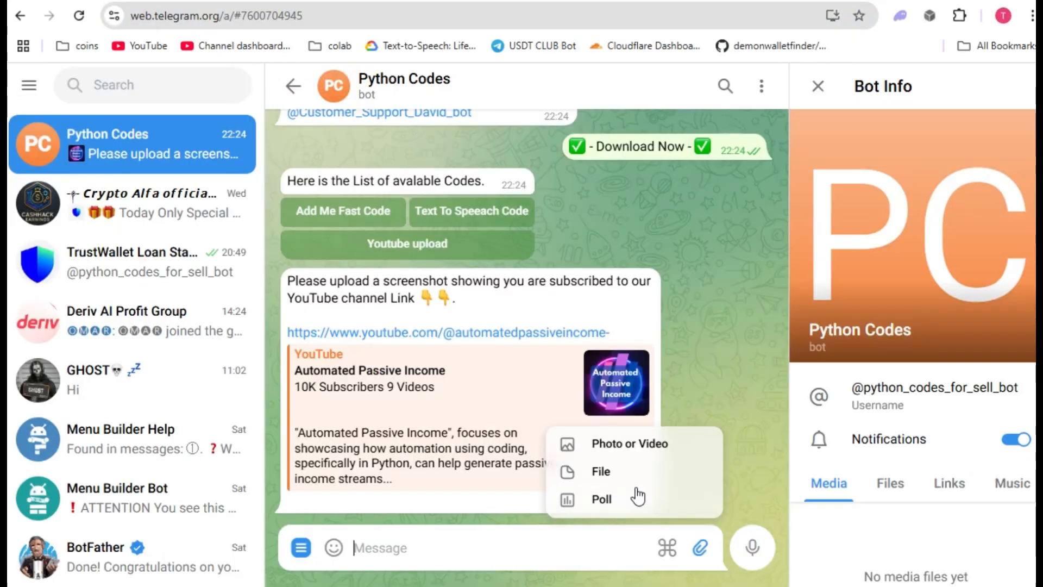
{"action": "left_click", "coordinate": [629, 443]}
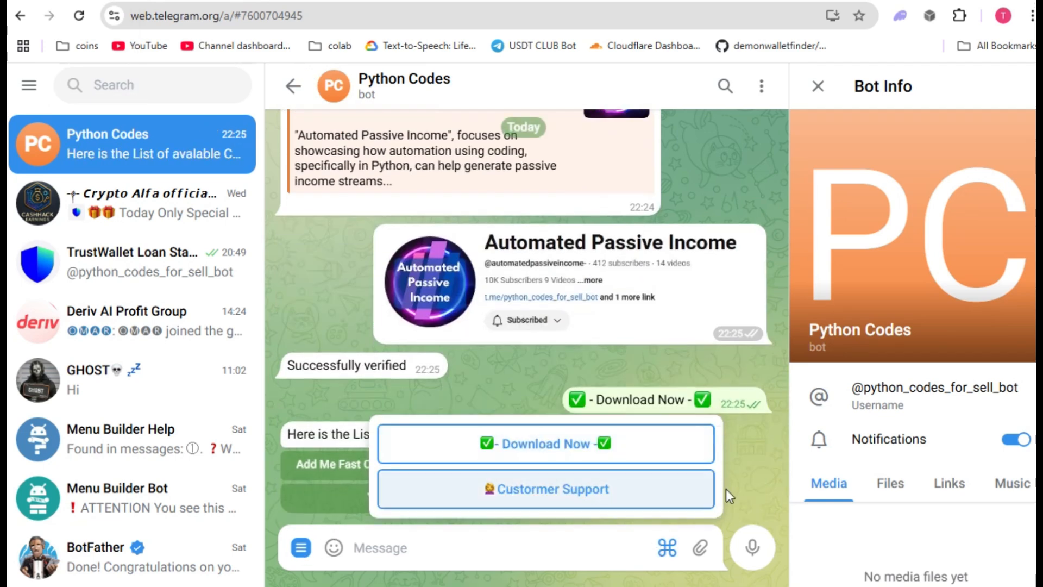
{"action": "left_click", "coordinate": [547, 444]}
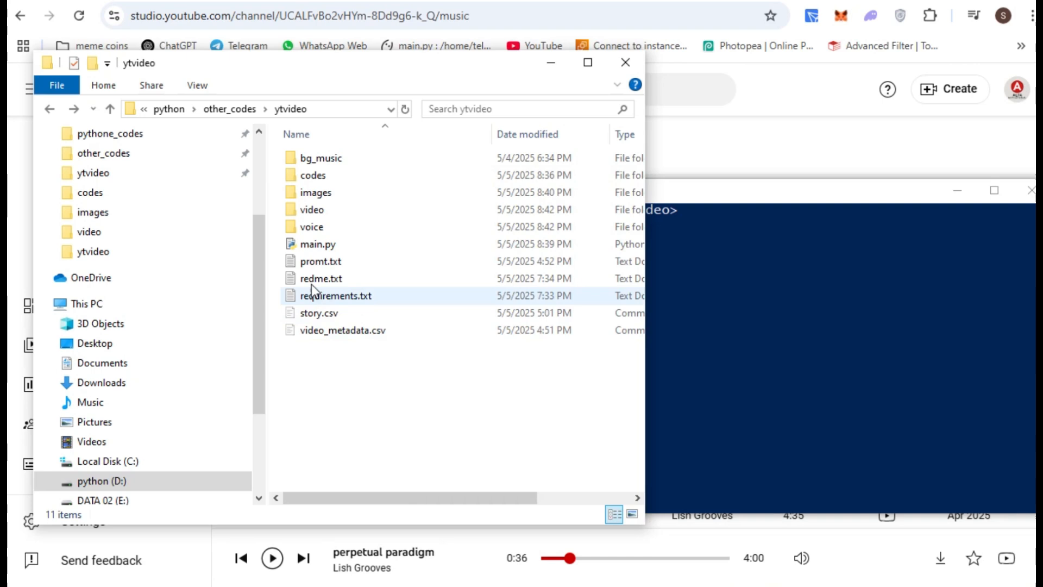
Step: Copy 'pip install -r requirements.txt' from the readme and run it in PowerShell
{"action": "double_click", "coordinate": [321, 279]}
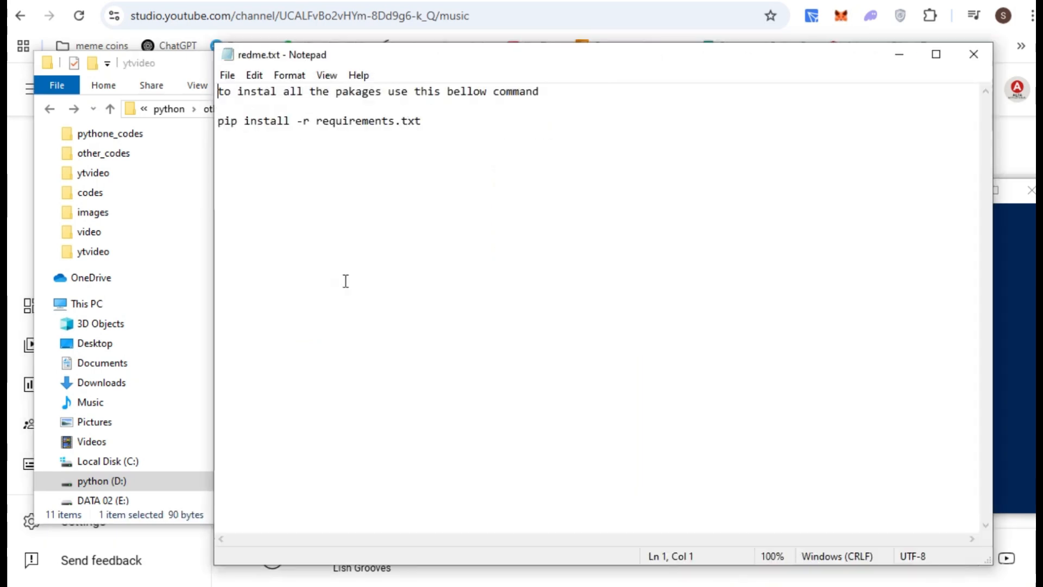
{"action": "triple_click", "coordinate": [319, 120]}
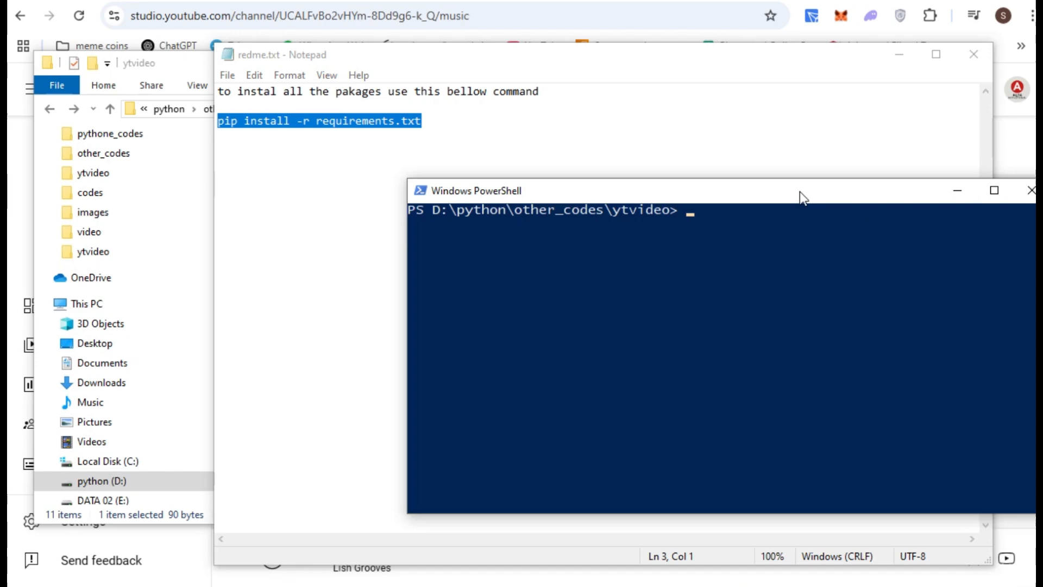
{"action": "type", "text": "pip install -r requirements.txt"}
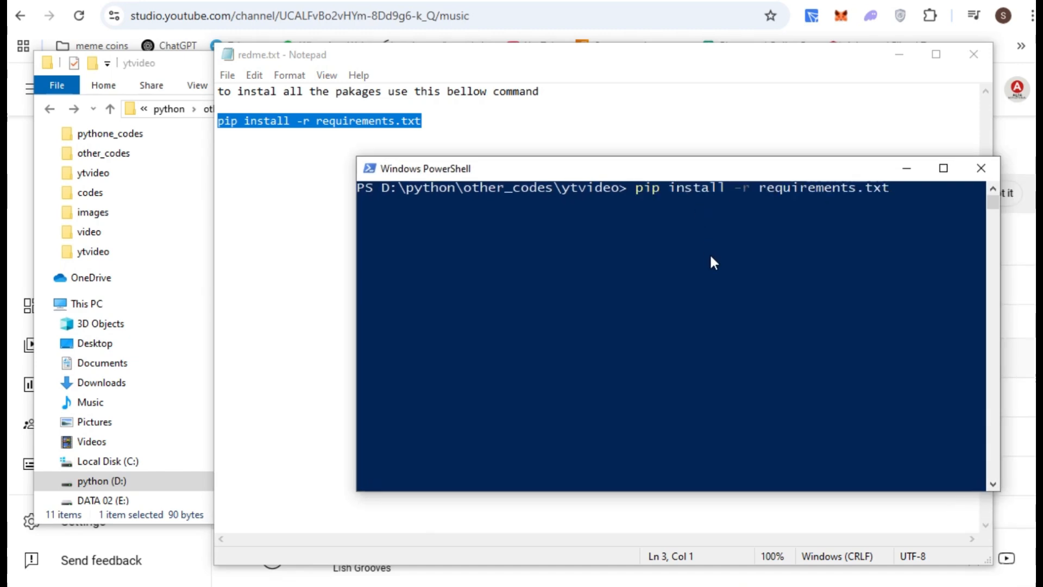
{"action": "key", "text": "Enter"}
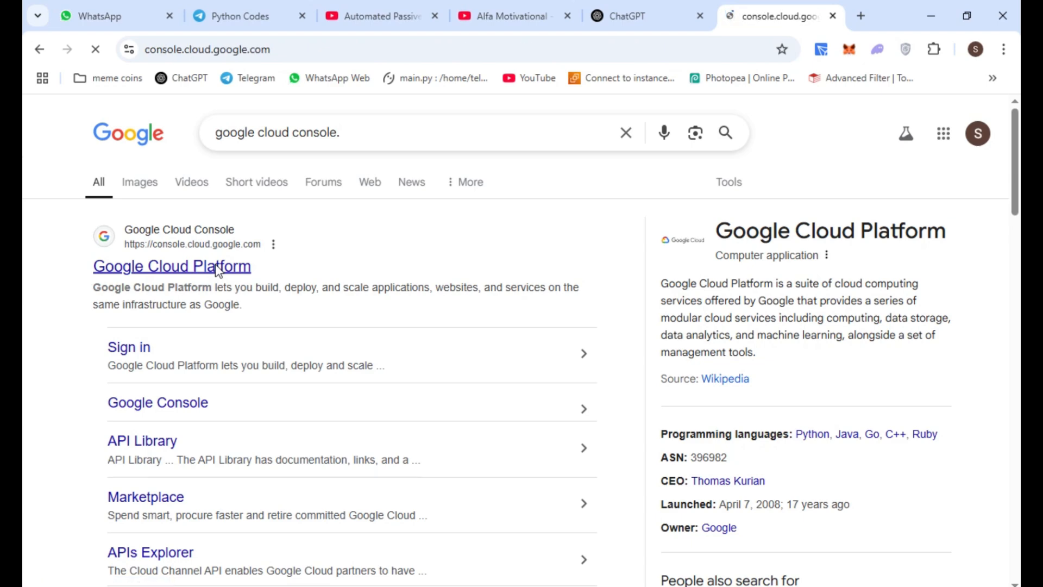
Step: Find YouTube Data API v3 in the APIs & Services Library and enable it
{"action": "left_click", "coordinate": [172, 267]}
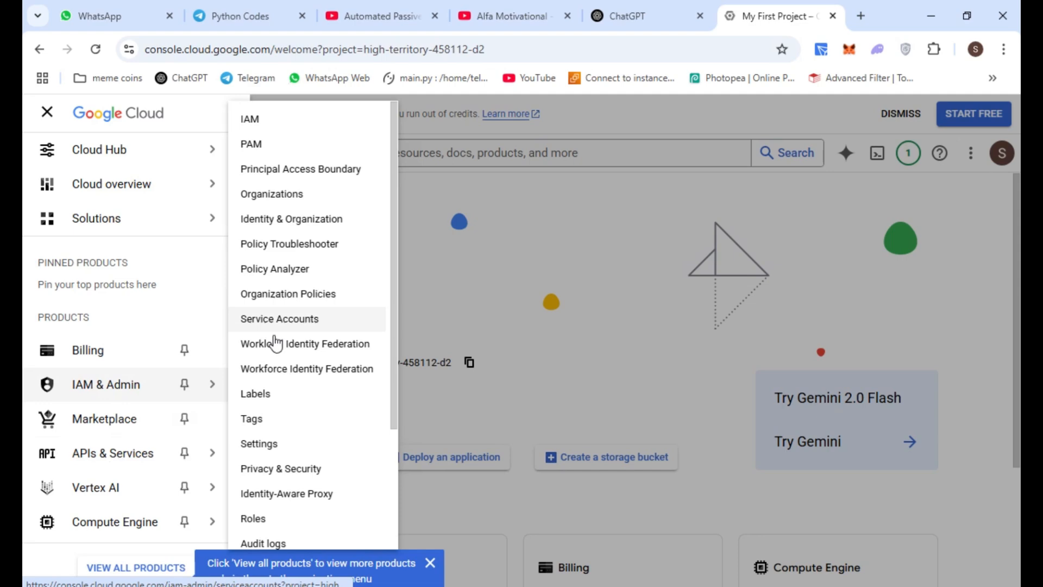
{"action": "left_click", "coordinate": [112, 453]}
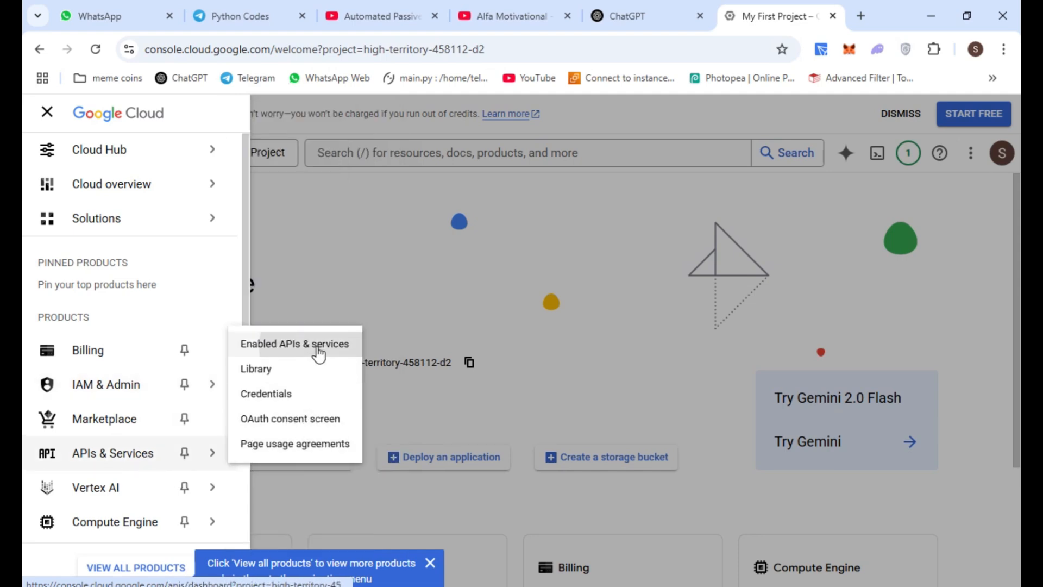
{"action": "left_click", "coordinate": [295, 343]}
{"action": "type", "text": "youtube"}
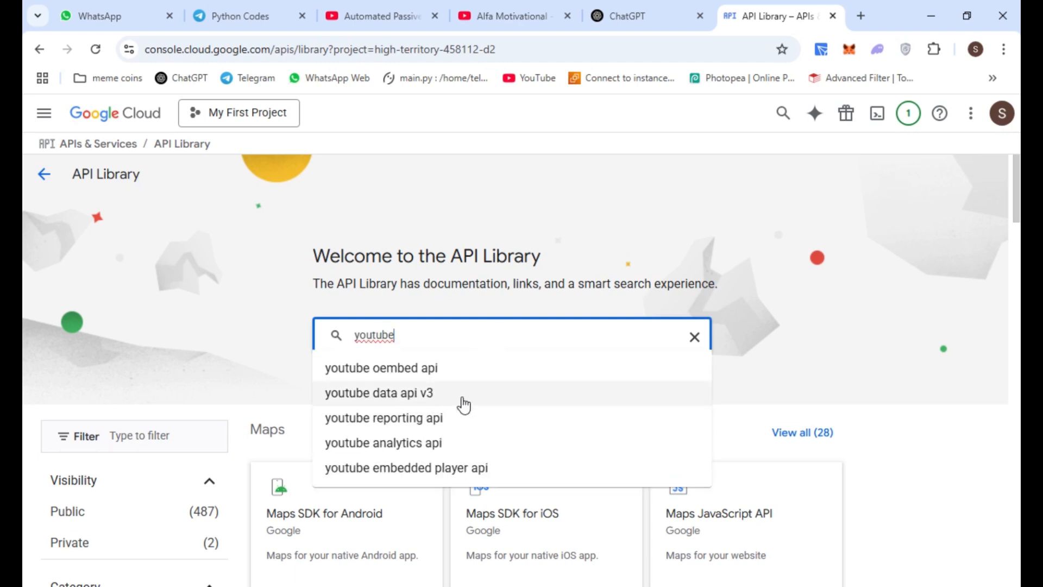
{"action": "left_click", "coordinate": [374, 393]}
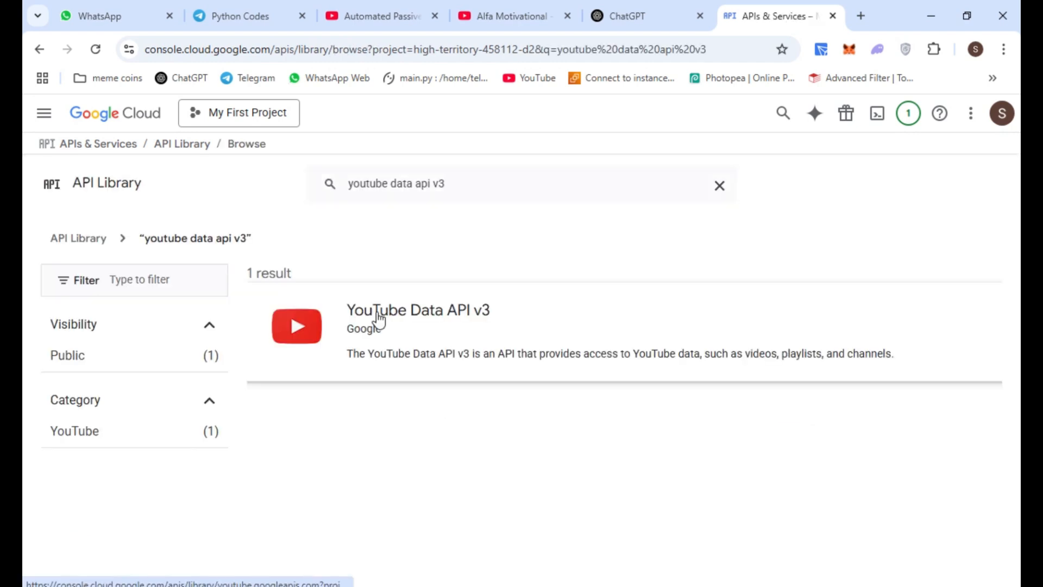
{"action": "left_click", "coordinate": [417, 310]}
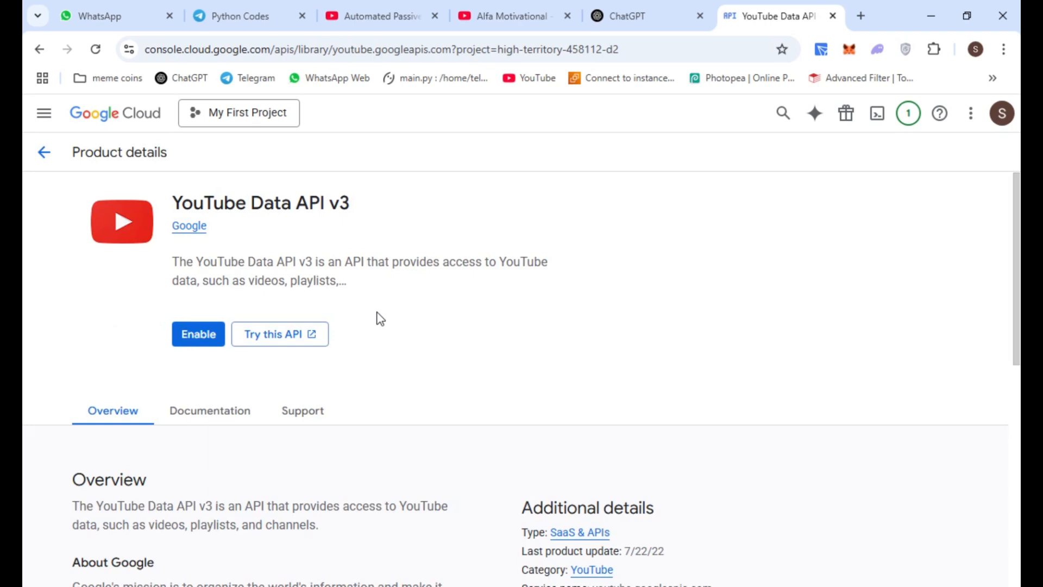
{"action": "left_click", "coordinate": [198, 334]}
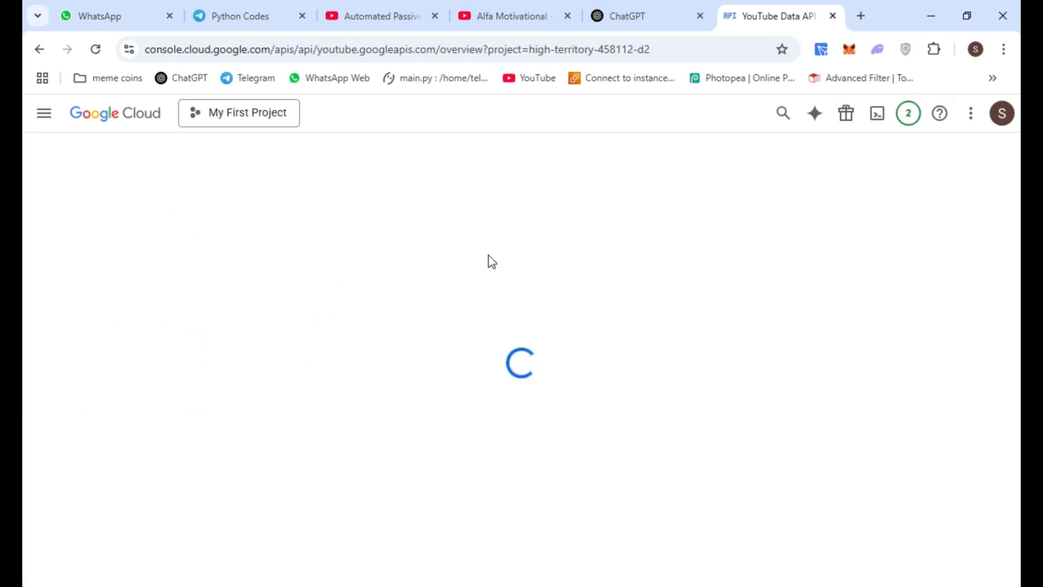
{"action": "left_click", "coordinate": [45, 113]}
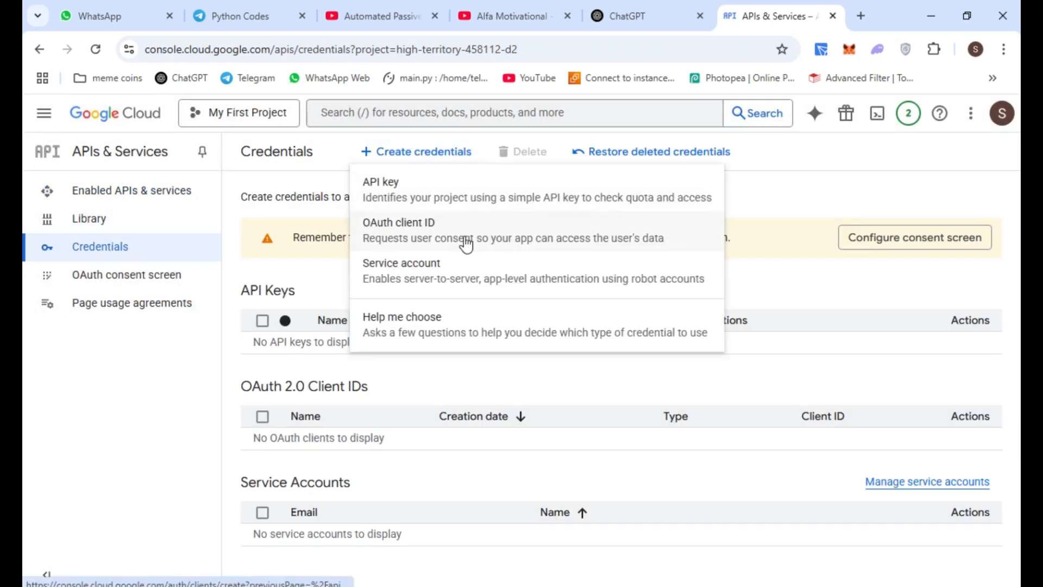
Step: Create a Web application OAuth client ID and download its credentials as JSON
{"action": "left_click", "coordinate": [398, 223]}
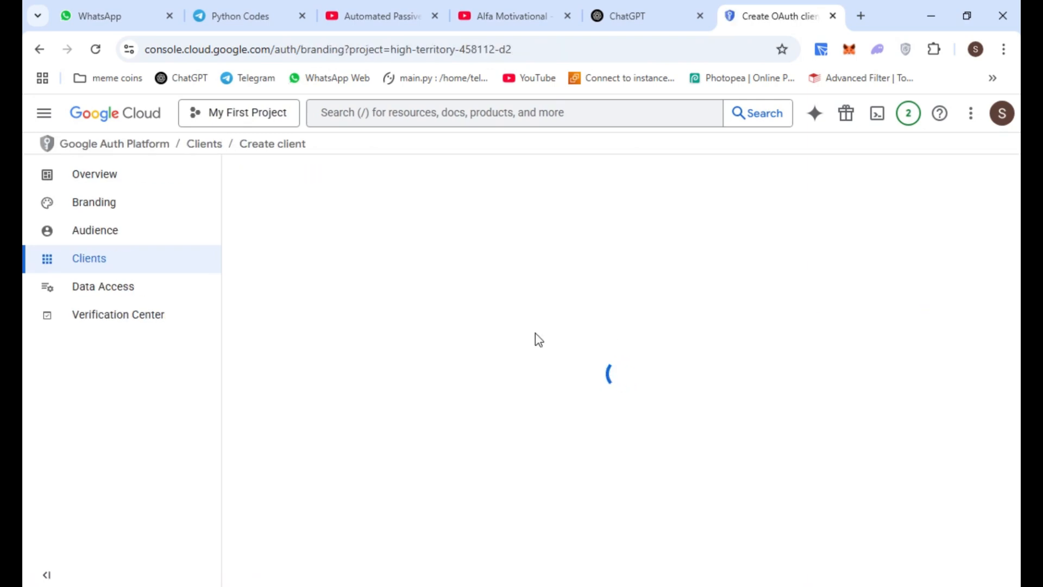
{"action": "left_click", "coordinate": [93, 202]}
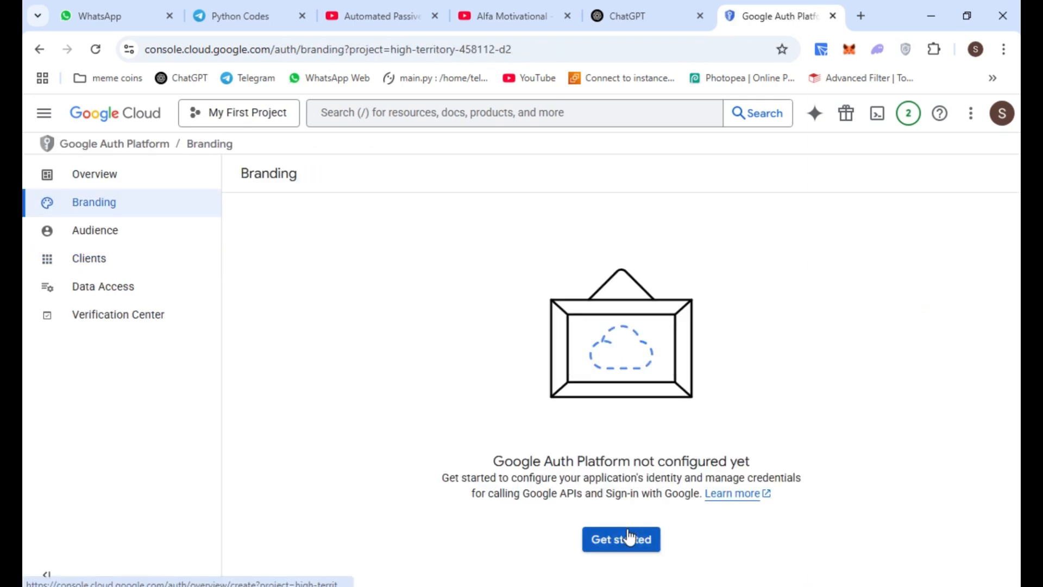
{"action": "left_click", "coordinate": [621, 539]}
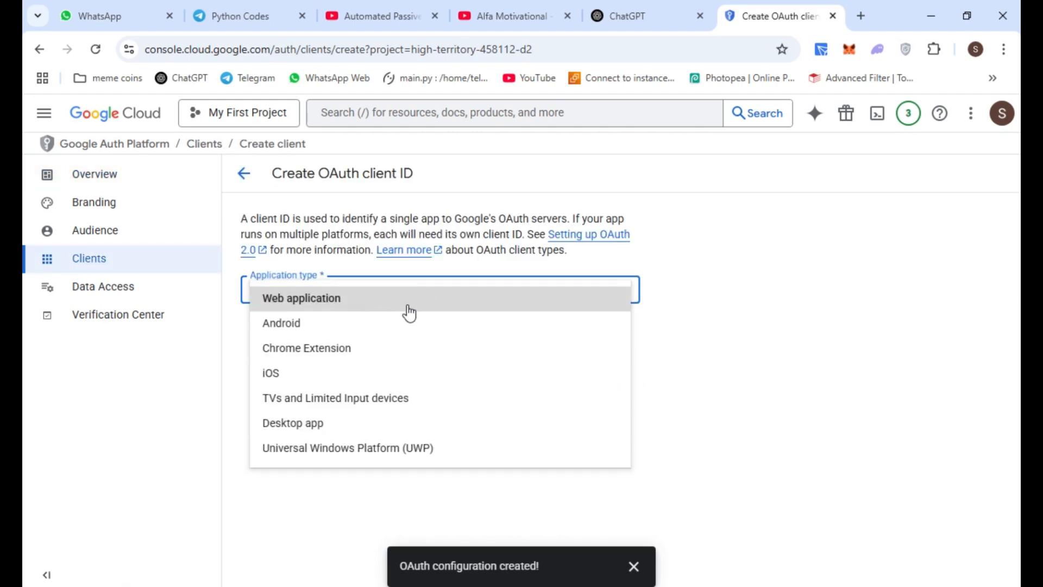
{"action": "left_click", "coordinate": [301, 298]}
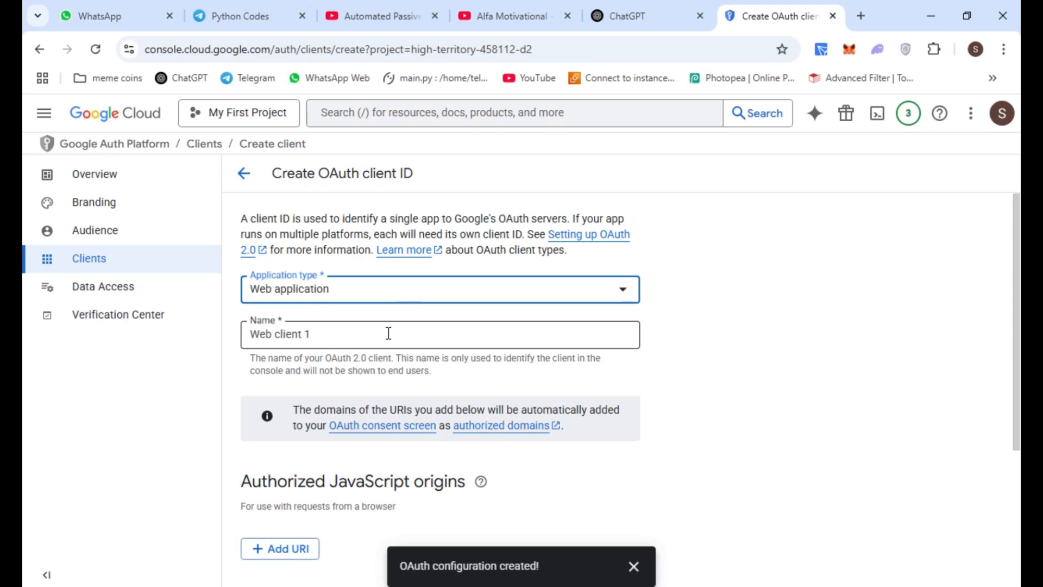
{"action": "scroll", "scroll_direction": "down", "scroll_amount": 3}
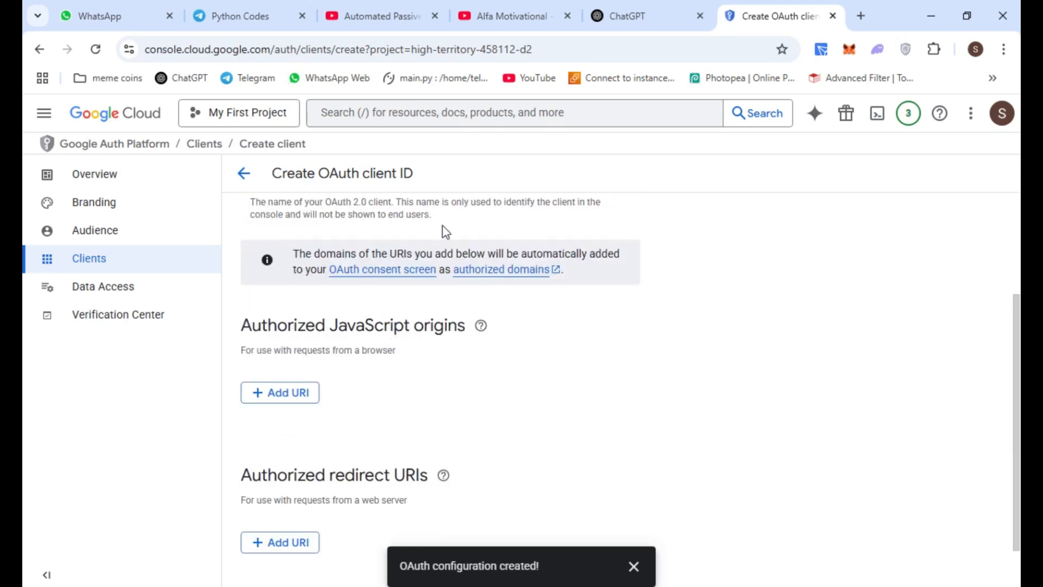
{"action": "scroll", "scroll_direction": "down", "scroll_amount": 3}
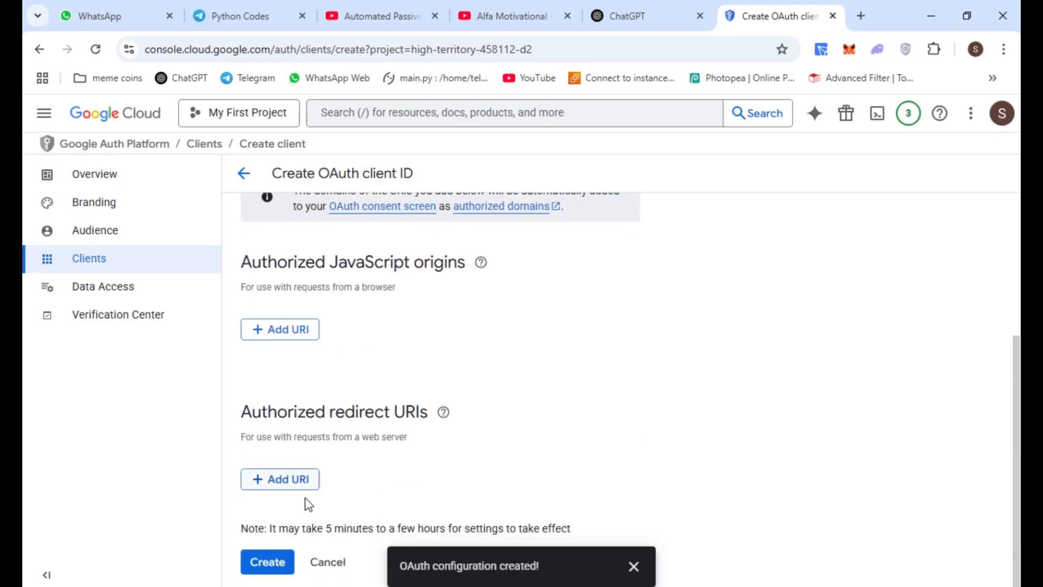
{"action": "left_click", "coordinate": [268, 562]}
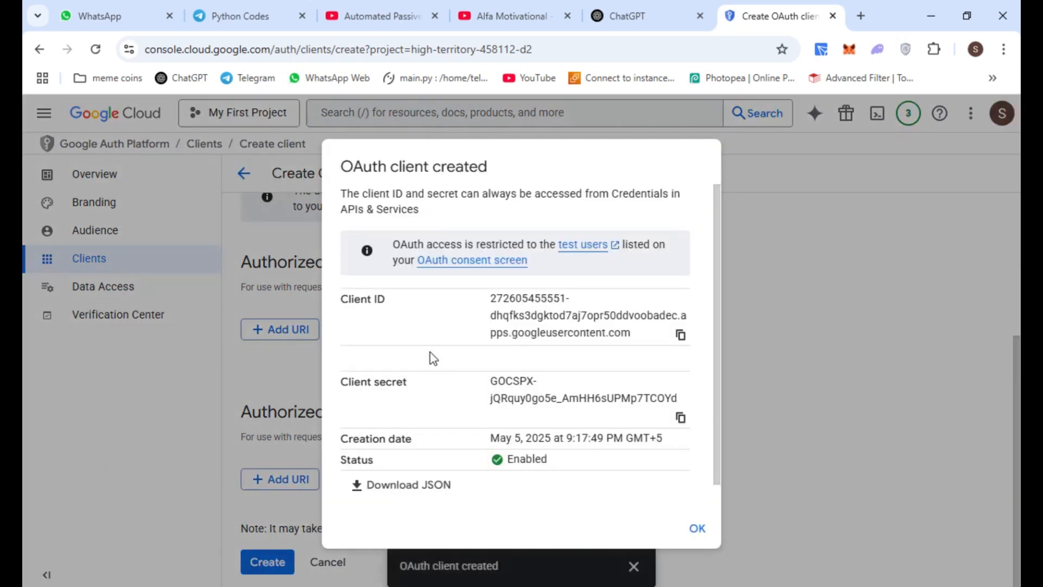
{"action": "mouse_move", "coordinate": [384, 487]}
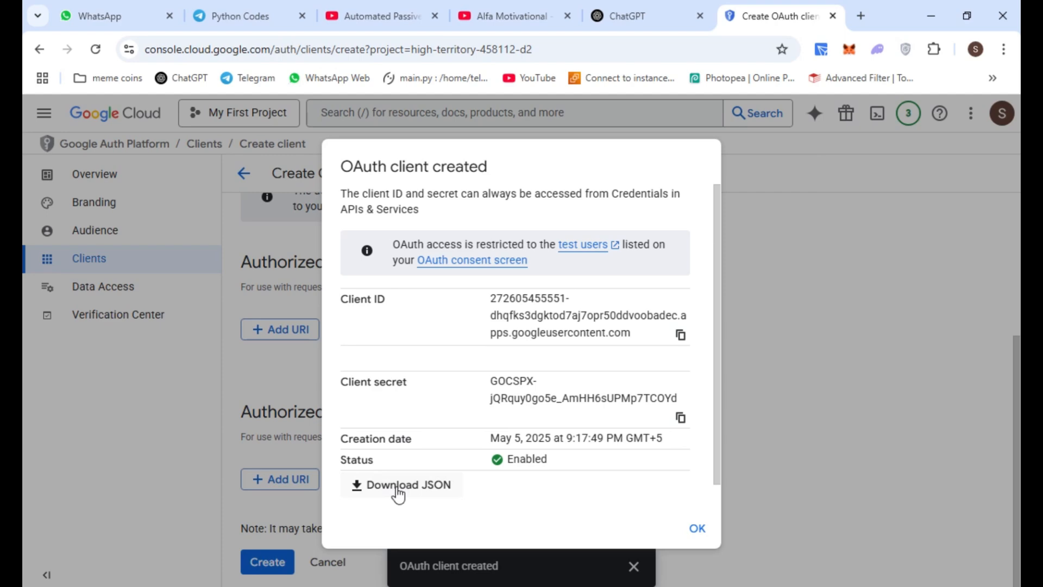
{"action": "left_click", "coordinate": [401, 484]}
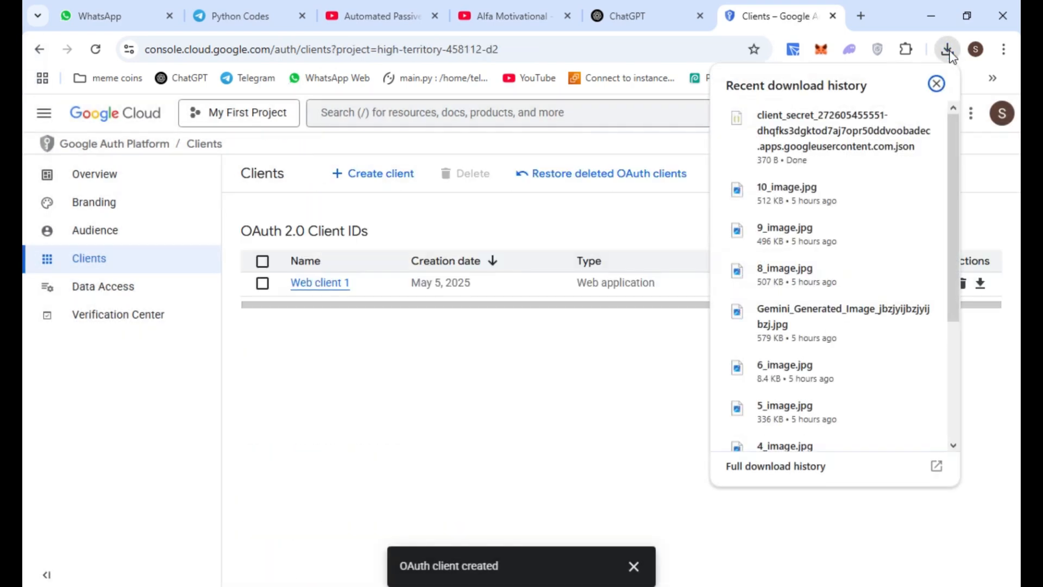
Step: Copy the client_secret JSON from Downloads and open the ytvideo folder on python (D:)
{"action": "left_click", "coordinate": [935, 83]}
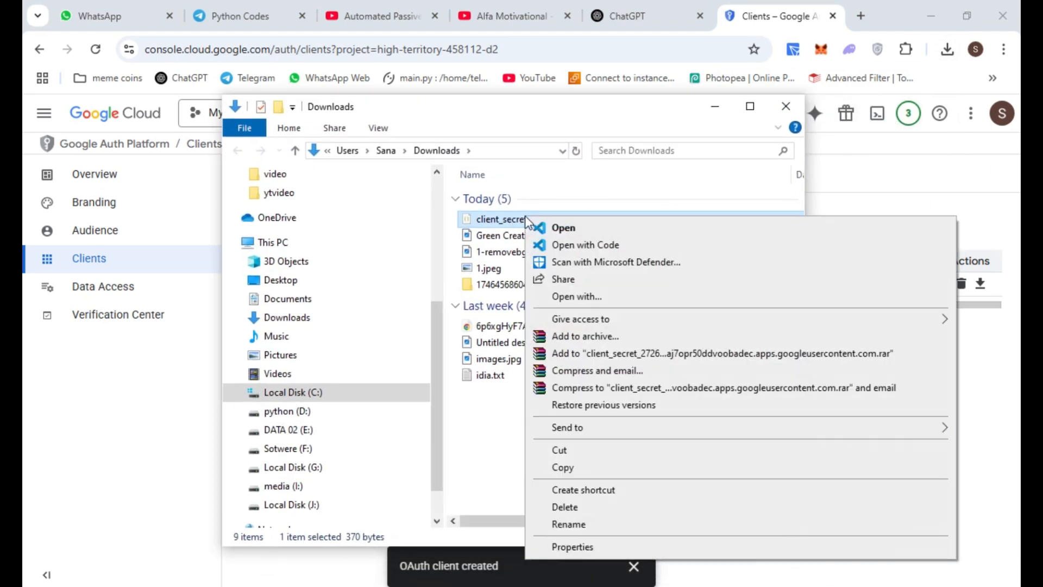
{"action": "left_click", "coordinate": [339, 416]}
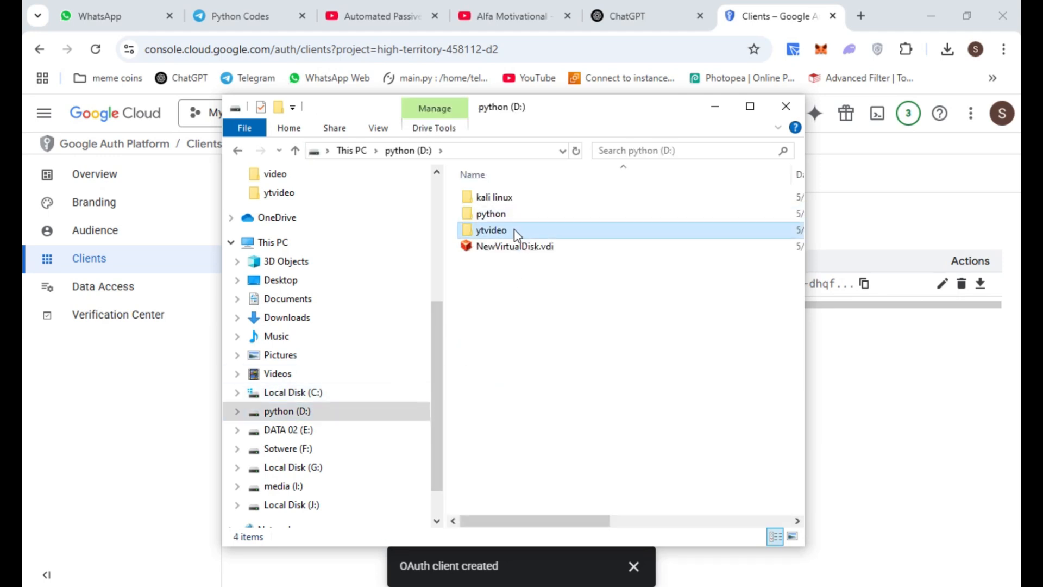
{"action": "double_click", "coordinate": [491, 230]}
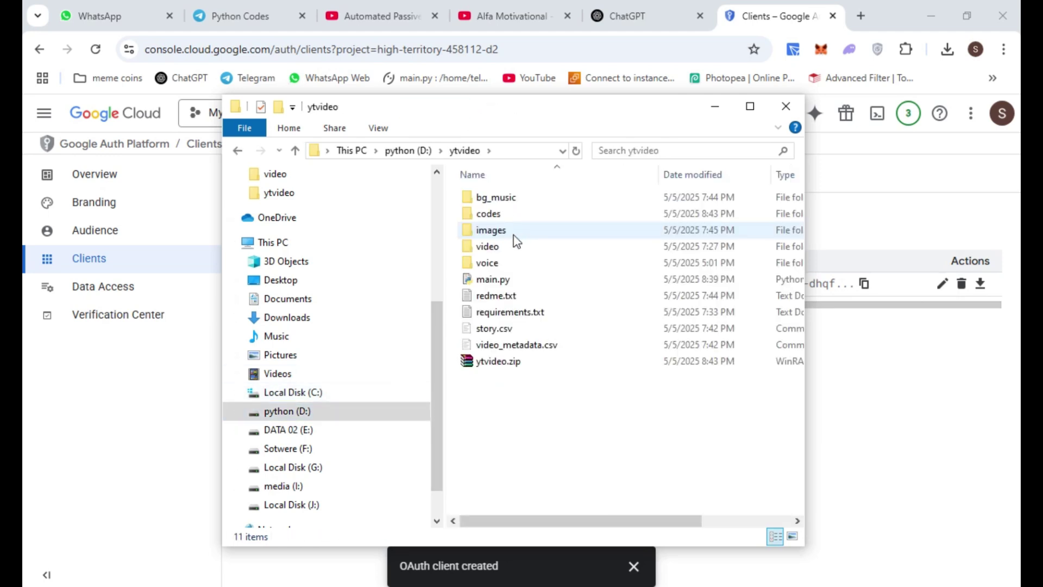
{"action": "double_click", "coordinate": [488, 214]}
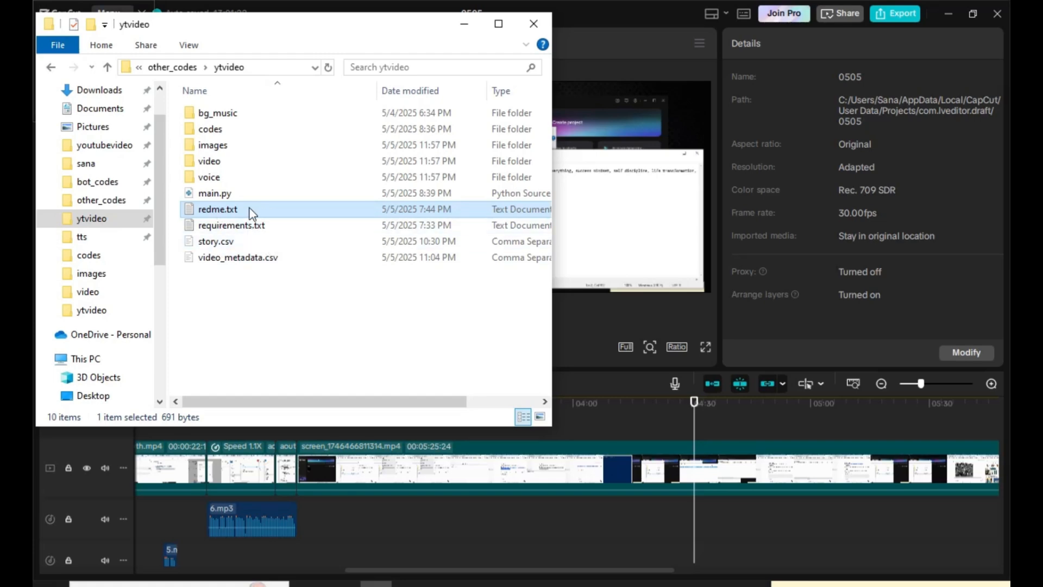
Step: Send ChatGPT the readme's story, title, description and tags prompt, then read the story
{"action": "double_click", "coordinate": [217, 209]}
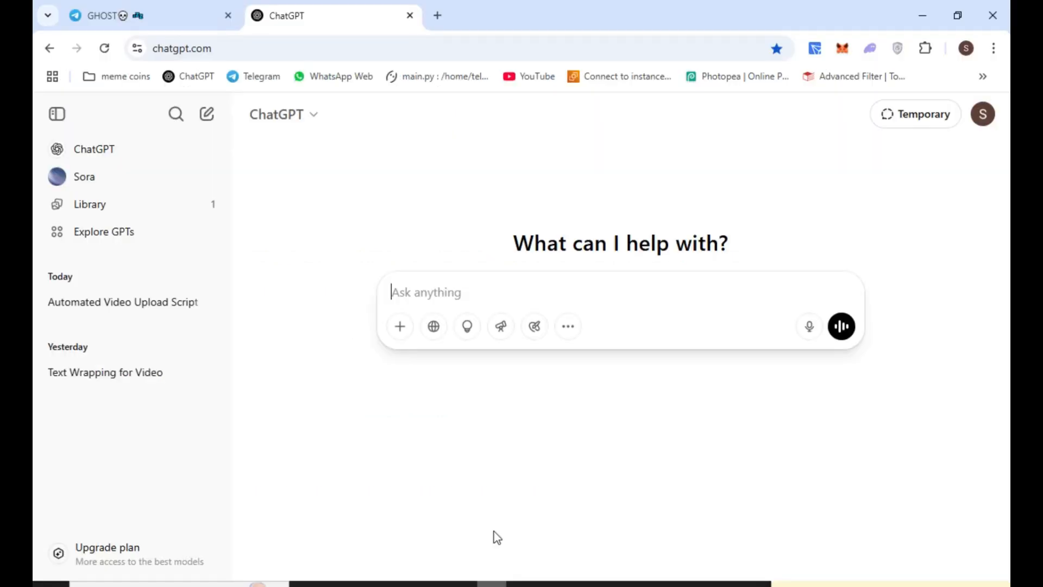
{"action": "type", "text": "generate a story with following prompt."}
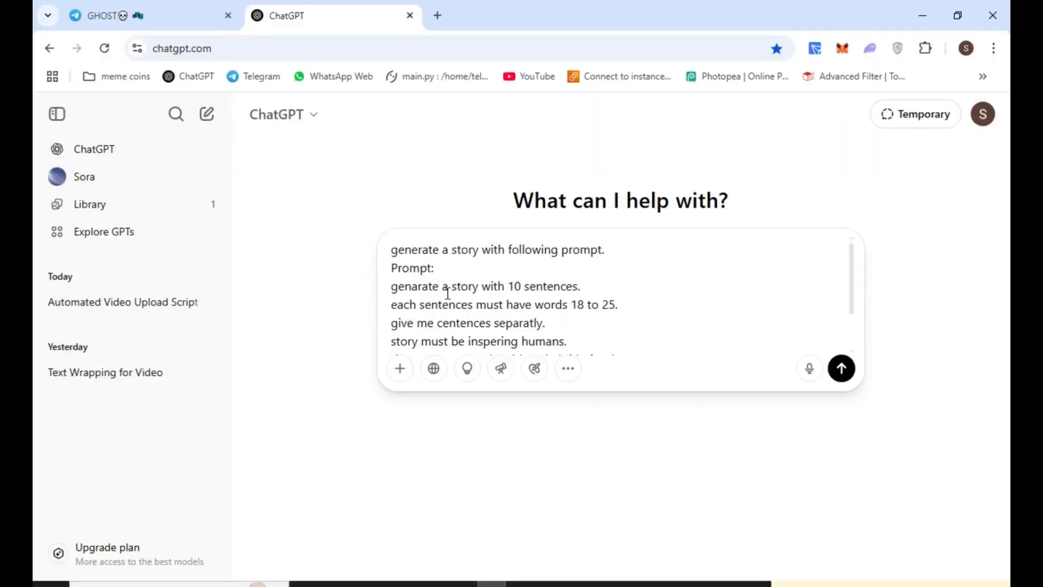
{"action": "scroll", "scroll_direction": "down", "scroll_amount": 3}
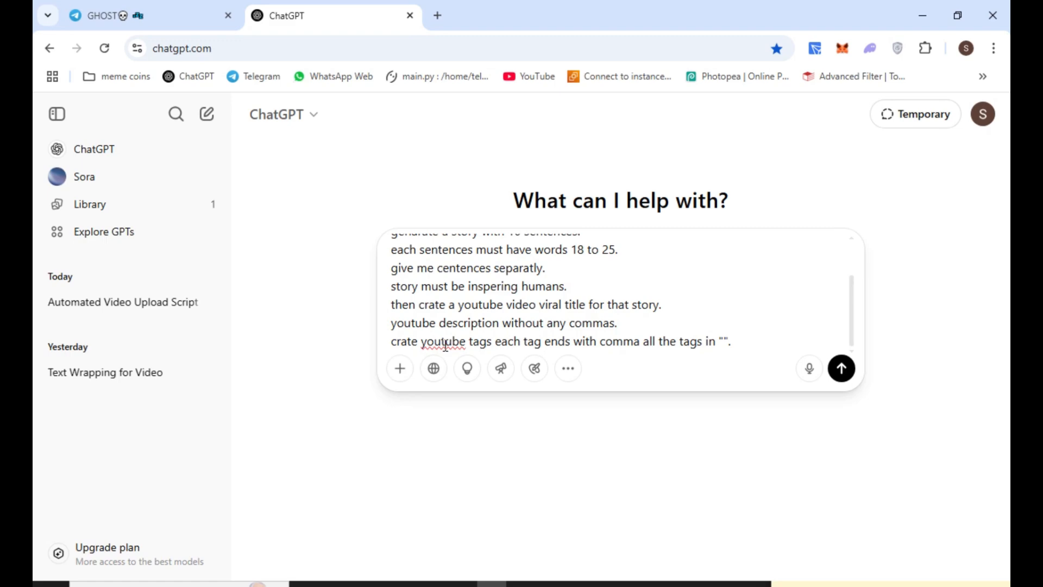
{"action": "left_click", "coordinate": [842, 369]}
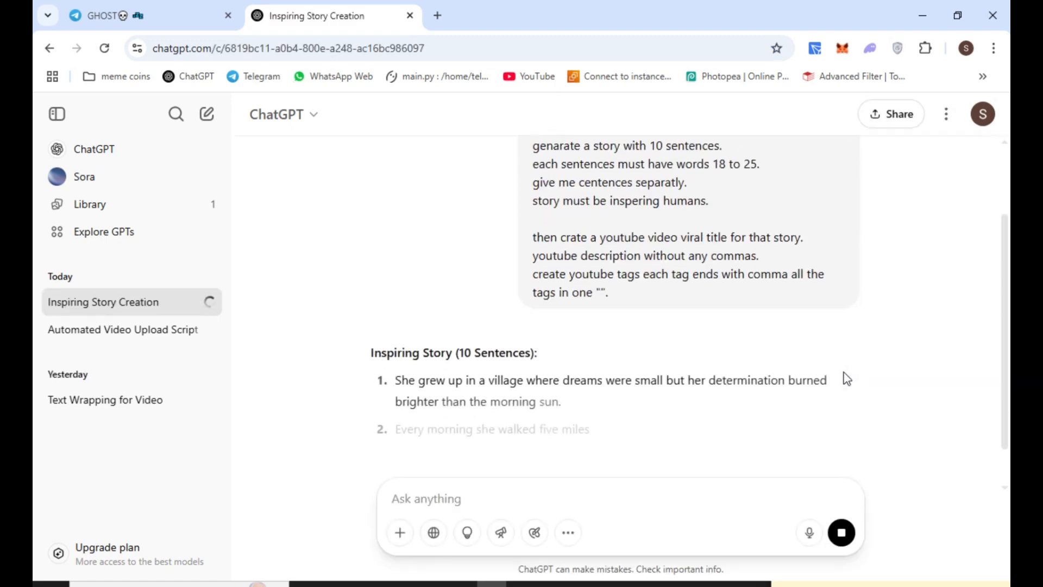
{"action": "scroll", "scroll_direction": "down", "scroll_amount": 3}
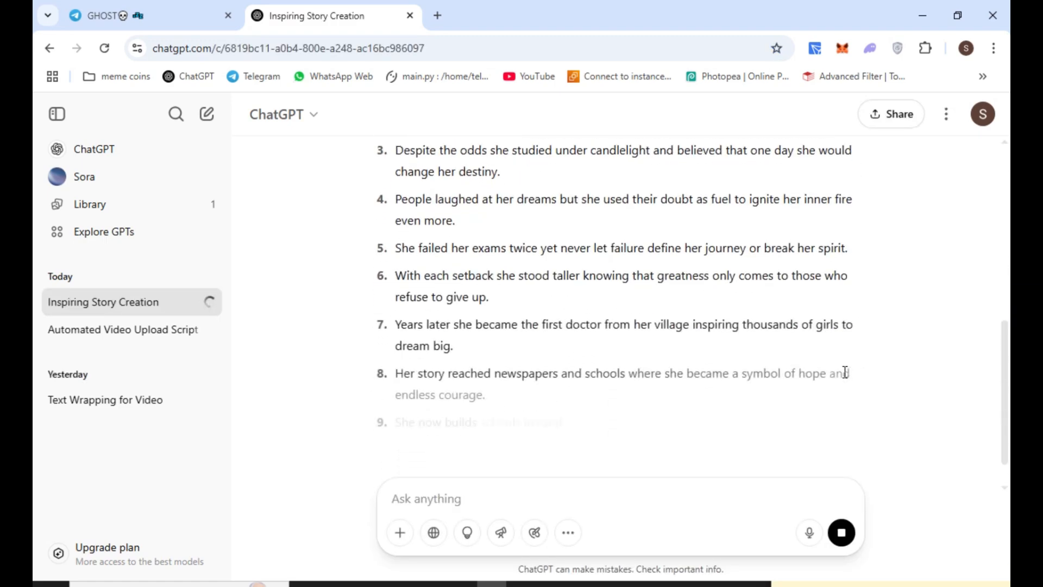
{"action": "scroll", "scroll_direction": "down", "scroll_amount": 3}
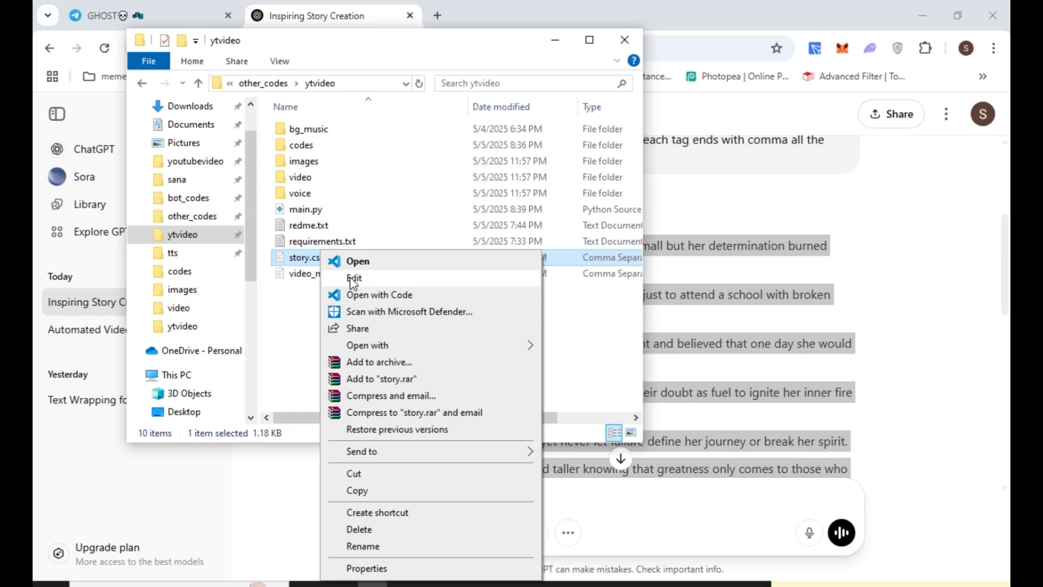
Step: Choose Edit from story.csv's context menu in the ytvideo folder
{"action": "left_click", "coordinate": [353, 278]}
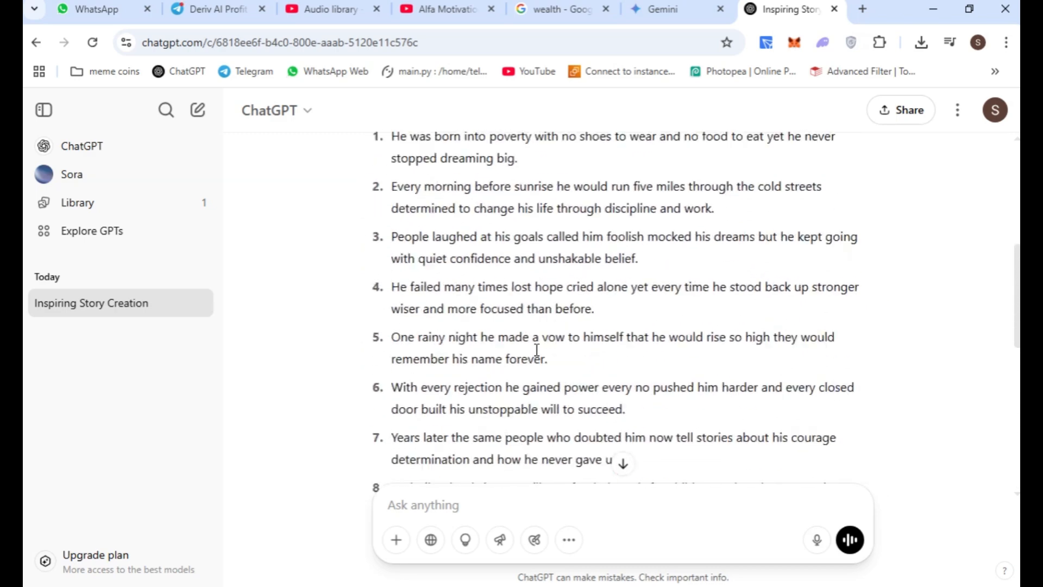
Step: Select the title 'From Nothing to Everything - The Story That Will Wake Up Your Soul'
{"action": "scroll", "scroll_direction": "down", "scroll_amount": 3}
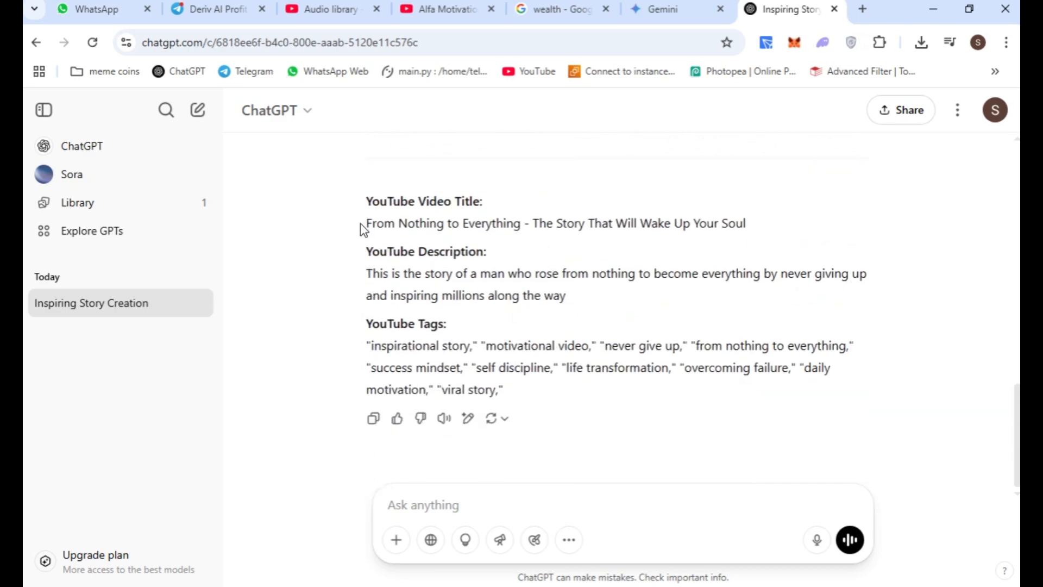
{"action": "left_click_drag", "start_coordinate": [367, 222], "coordinate": [746, 223]}
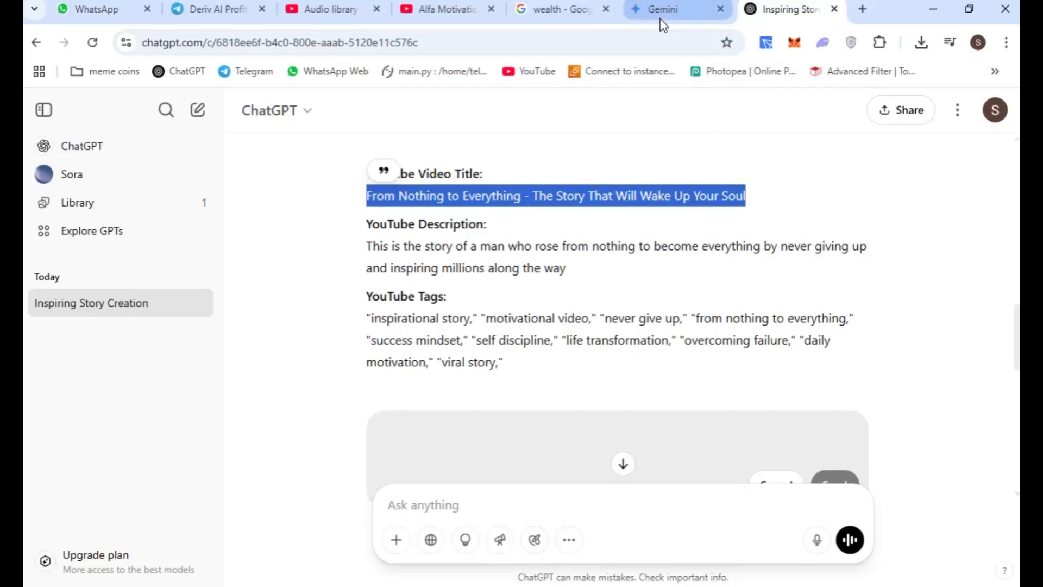
{"action": "left_click", "coordinate": [662, 8]}
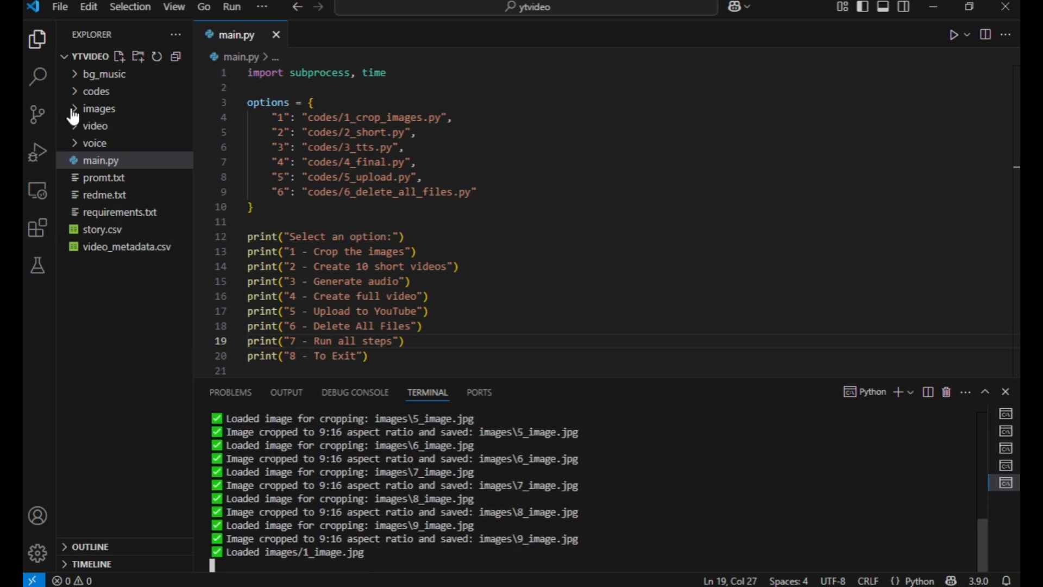
Step: Expand the images folder and preview the fourth, fifth and tenth 9:16 cropped images
{"action": "left_click", "coordinate": [99, 108]}
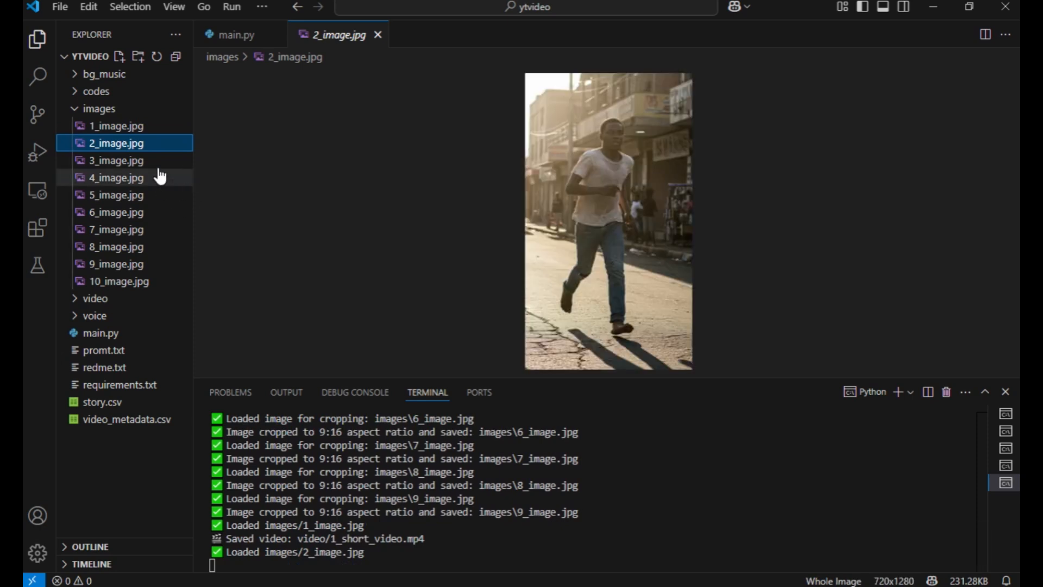
{"action": "left_click", "coordinate": [108, 178]}
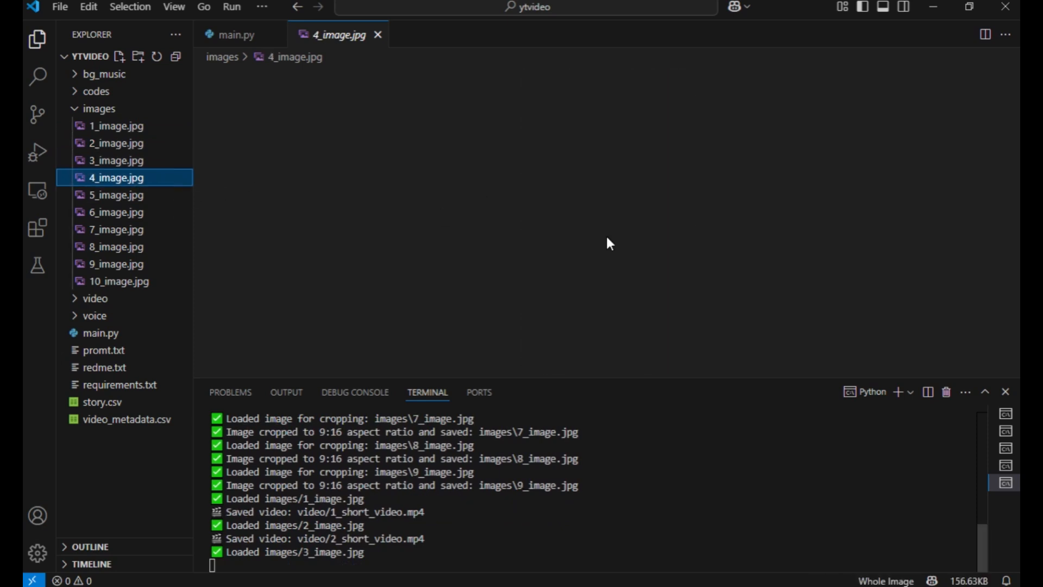
{"action": "left_click", "coordinate": [108, 194]}
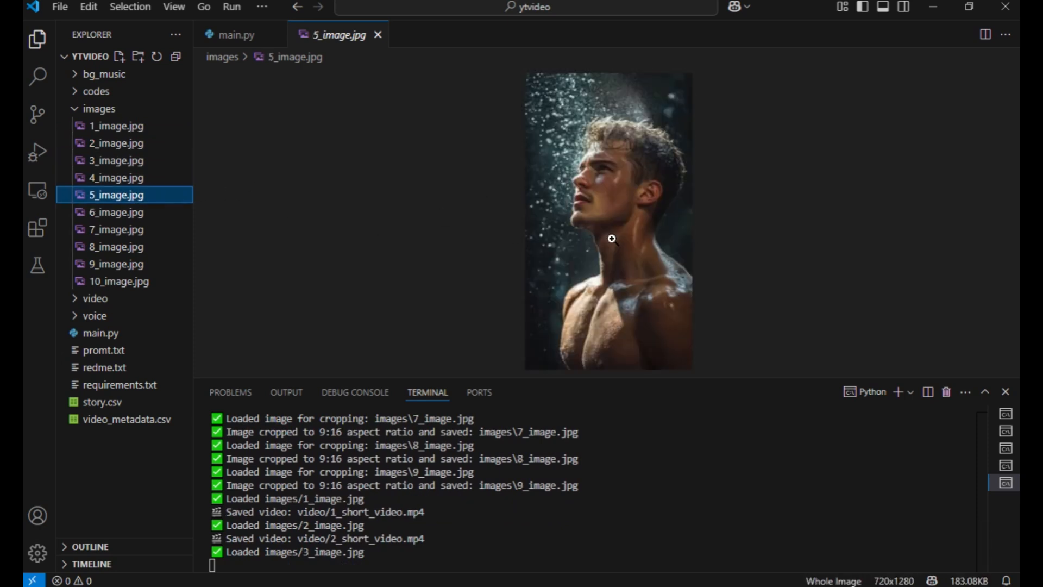
{"action": "left_click", "coordinate": [112, 281]}
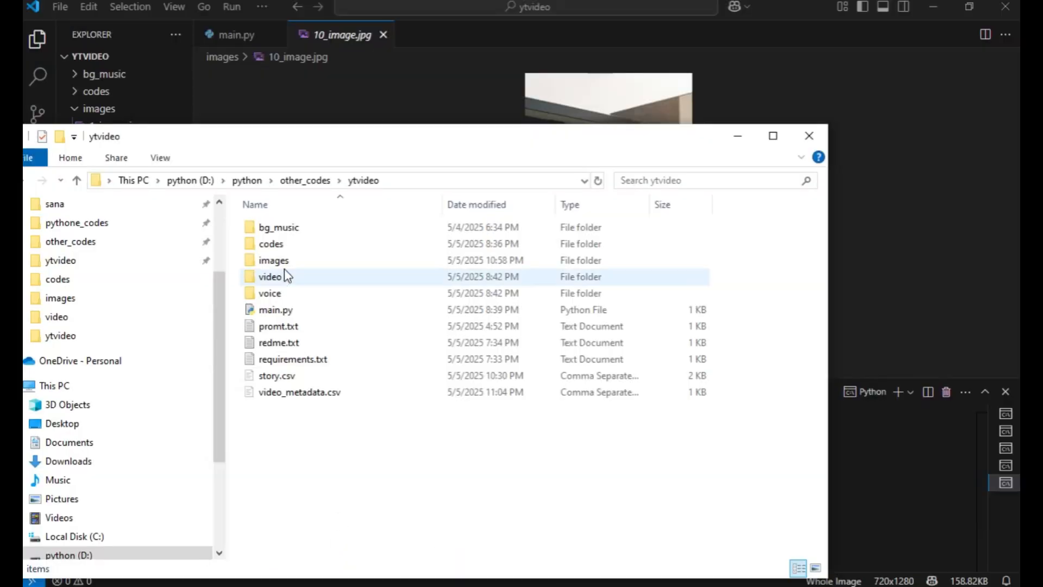
Step: Open the video folder inside ytvideo and play 1_short_video.mp4
{"action": "double_click", "coordinate": [270, 276]}
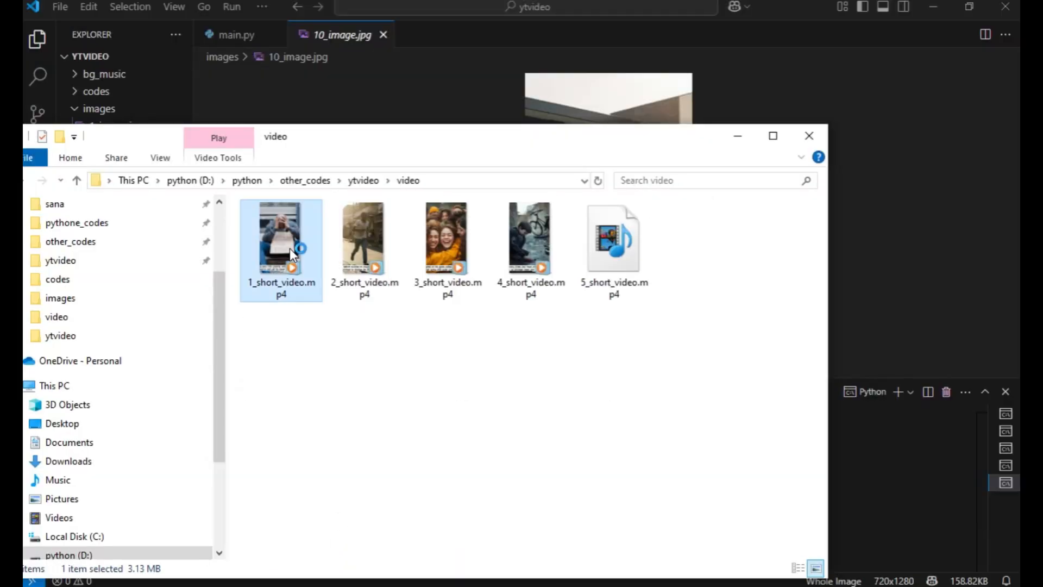
{"action": "double_click", "coordinate": [281, 237]}
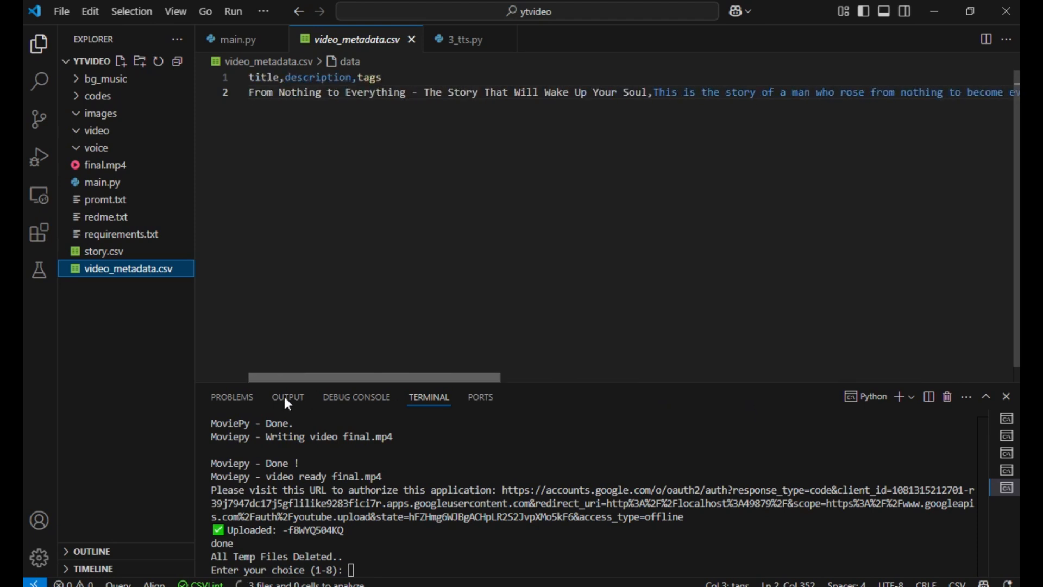
{"action": "mouse_move", "coordinate": [598, 101]}
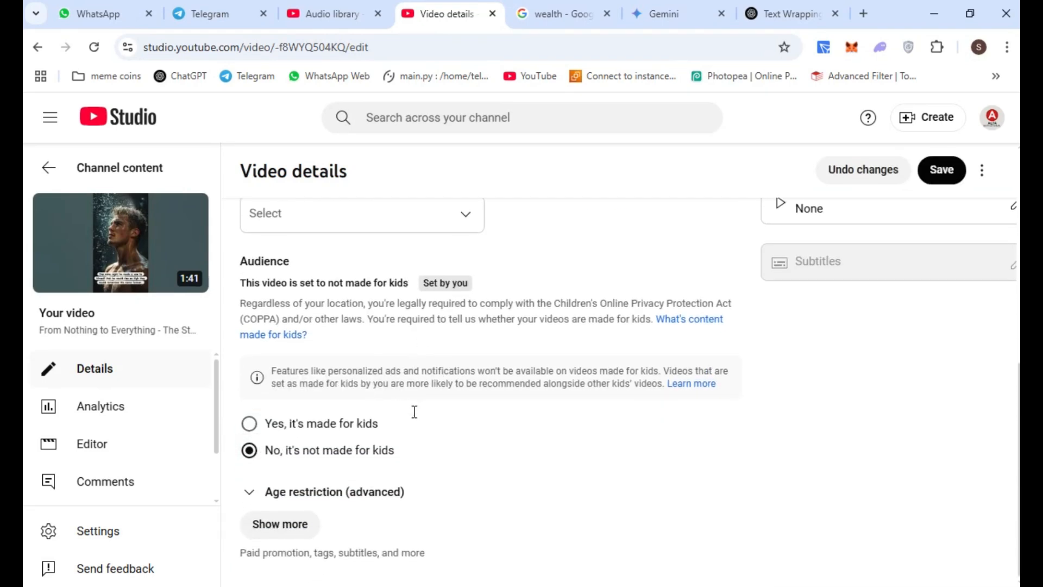
Step: Show more video details and review the tags, language, license and category
{"action": "left_click", "coordinate": [280, 524]}
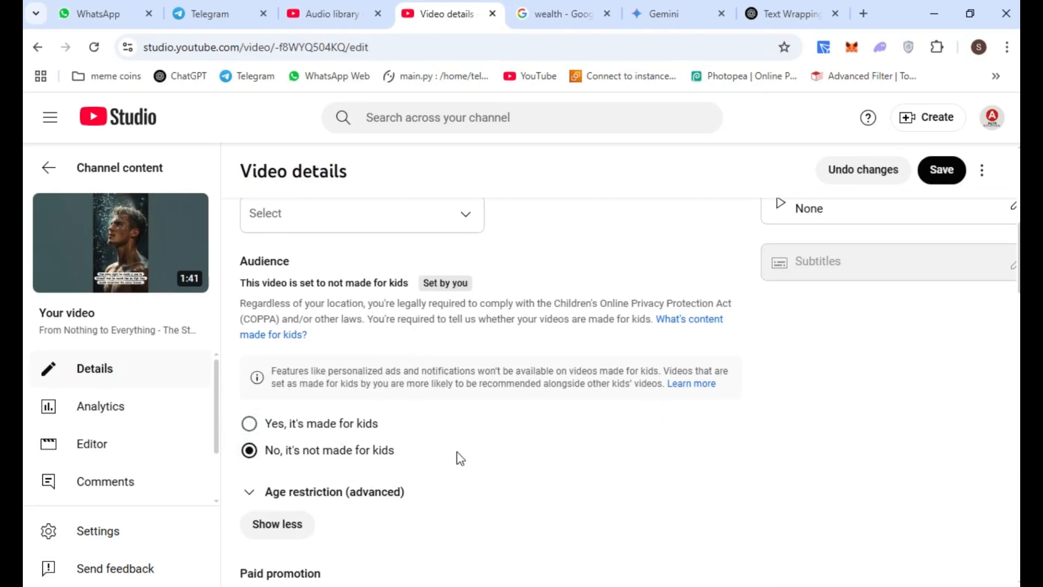
{"action": "scroll", "scroll_direction": "down", "scroll_amount": 3}
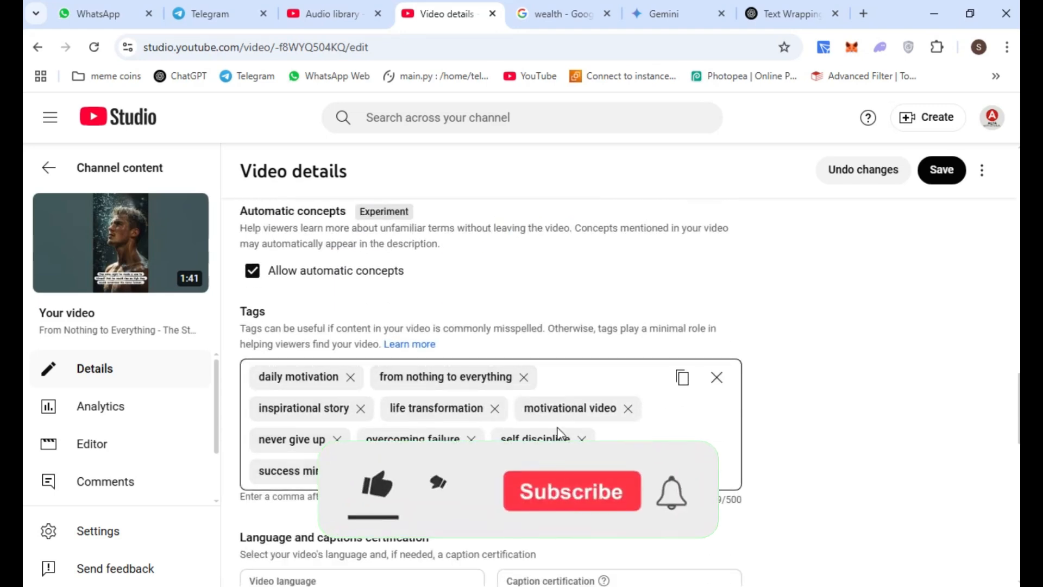
{"action": "scroll", "scroll_direction": "down", "scroll_amount": 3}
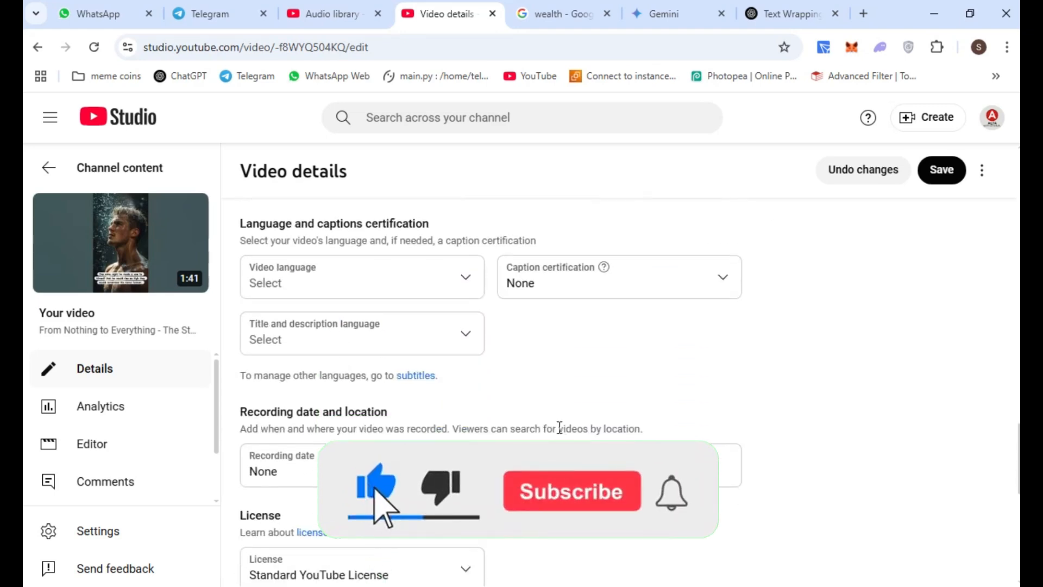
{"action": "scroll", "scroll_direction": "down", "scroll_amount": 3}
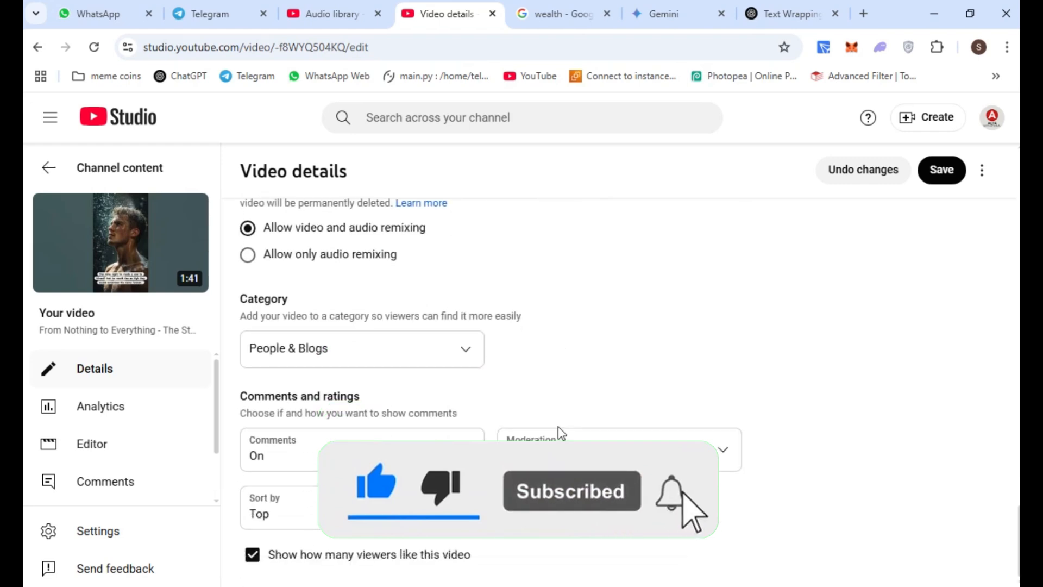
{"action": "left_click", "coordinate": [941, 169]}
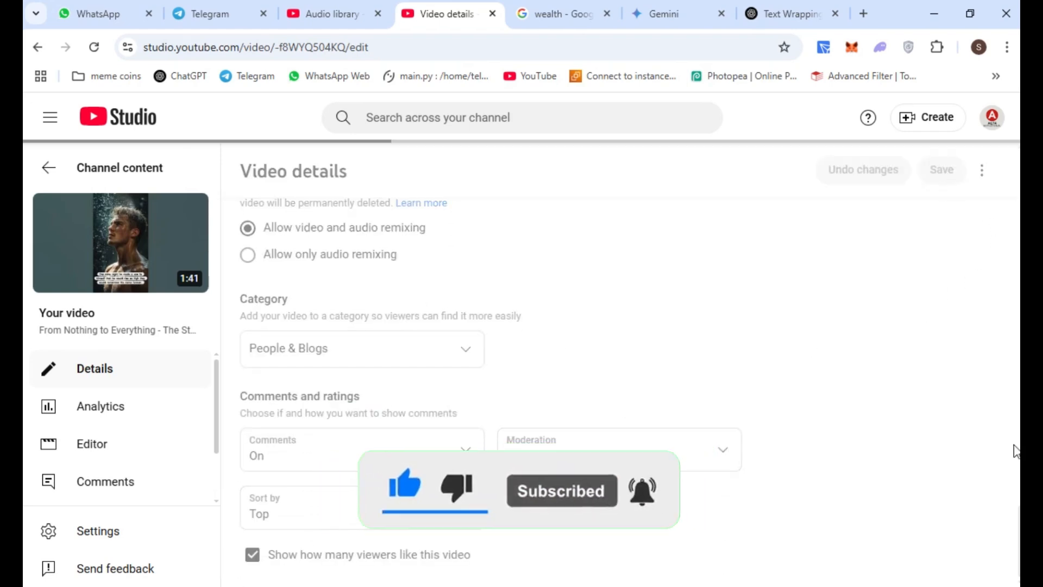